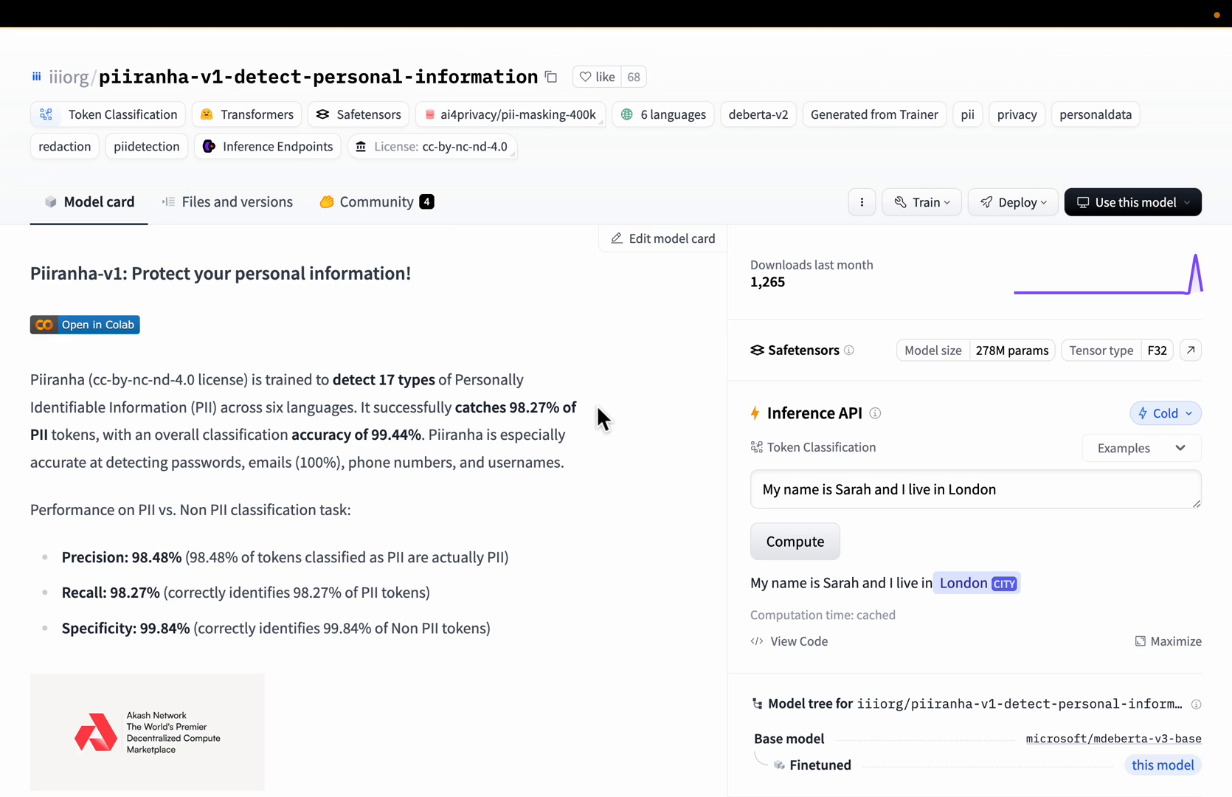
{"action": "mouse_move", "coordinate": [305, 355]}
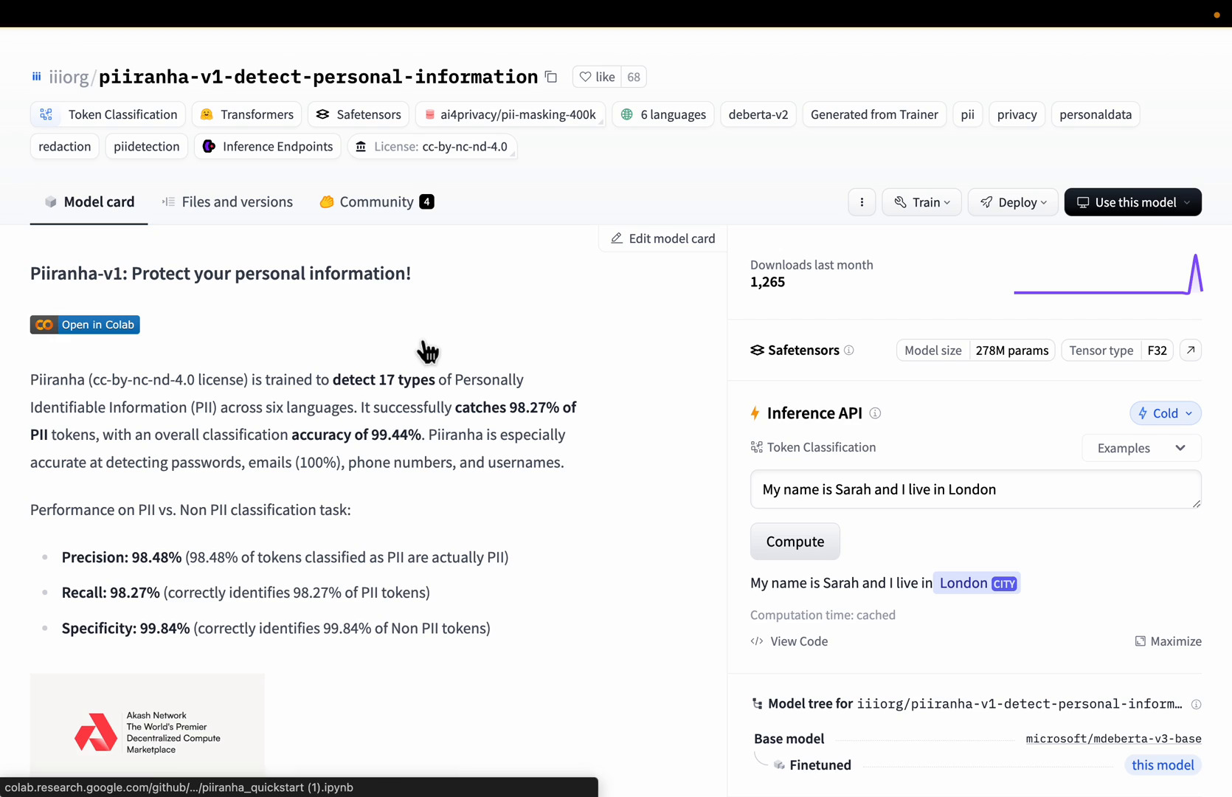
{"action": "mouse_move", "coordinate": [609, 333]}
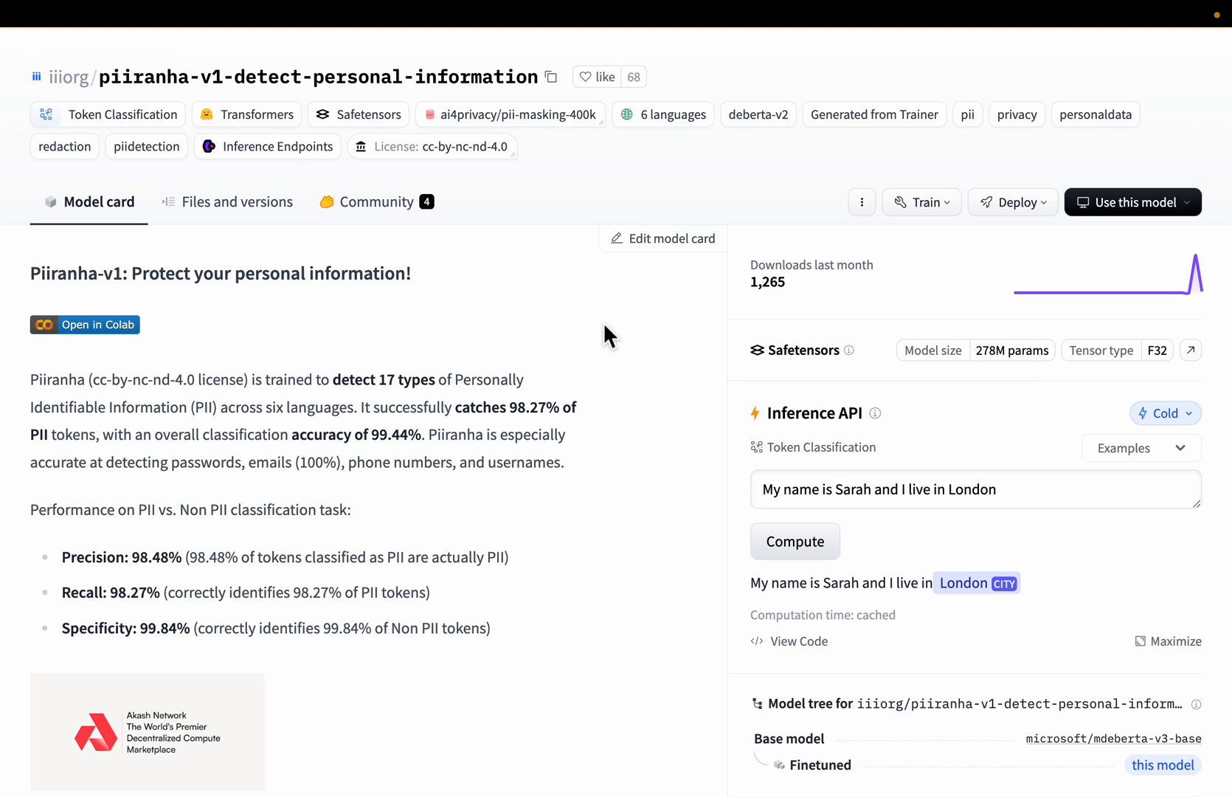
{"action": "mouse_move", "coordinate": [655, 336]}
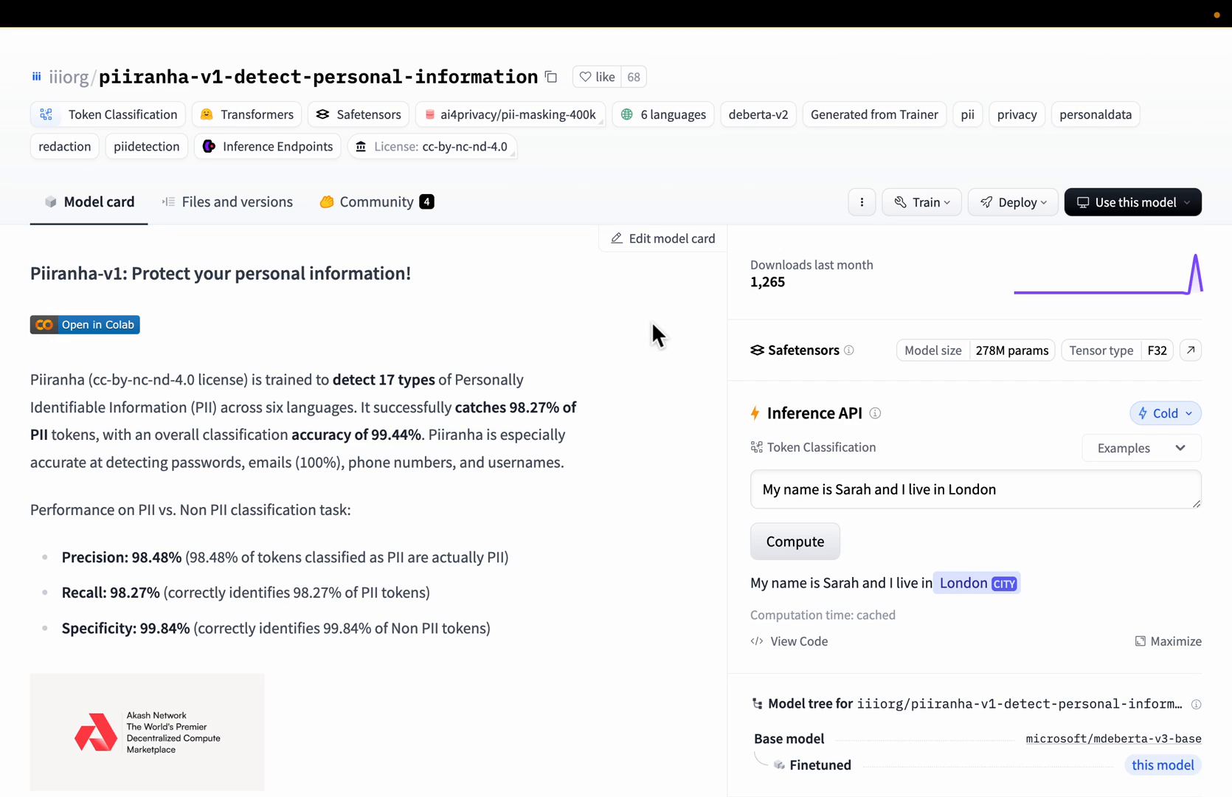
{"action": "mouse_move", "coordinate": [1003, 363]}
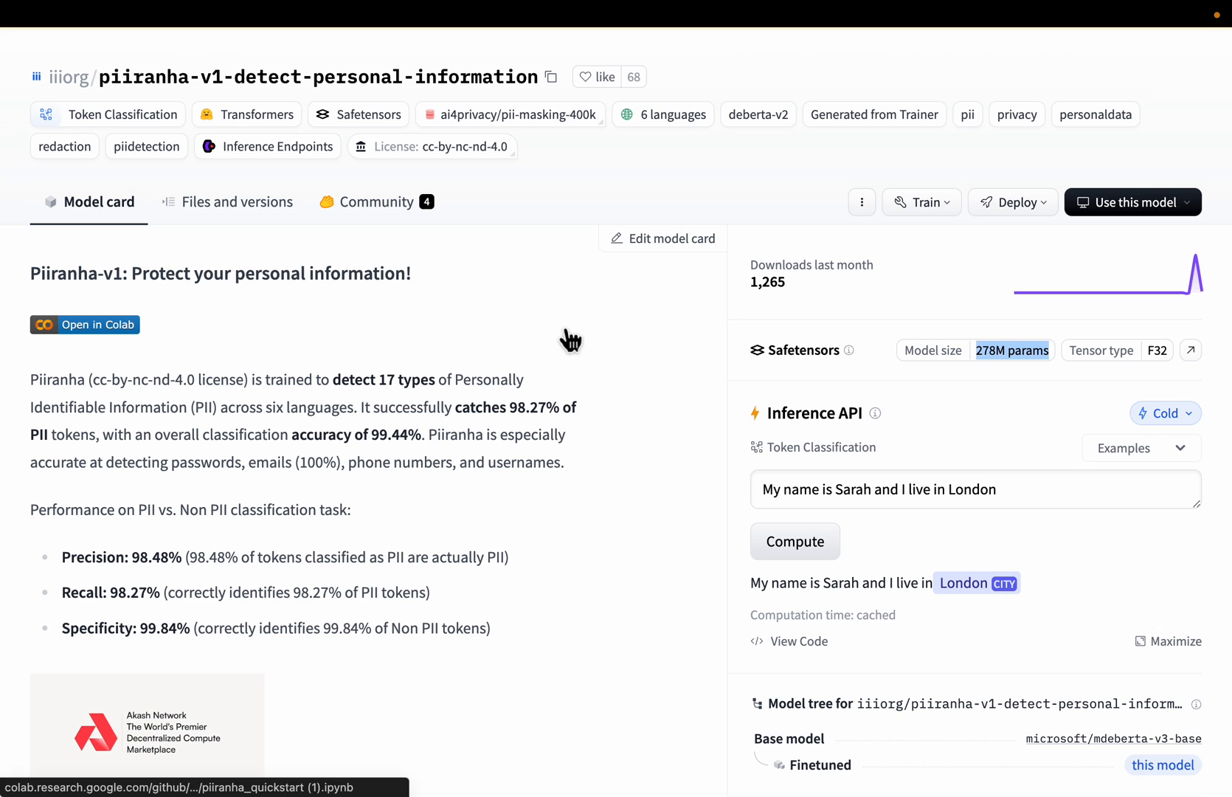
Step: Highlight the Precision, Recall and Specificity bullet points on the model card
{"action": "scroll", "scroll_direction": "down", "scroll_amount": 3}
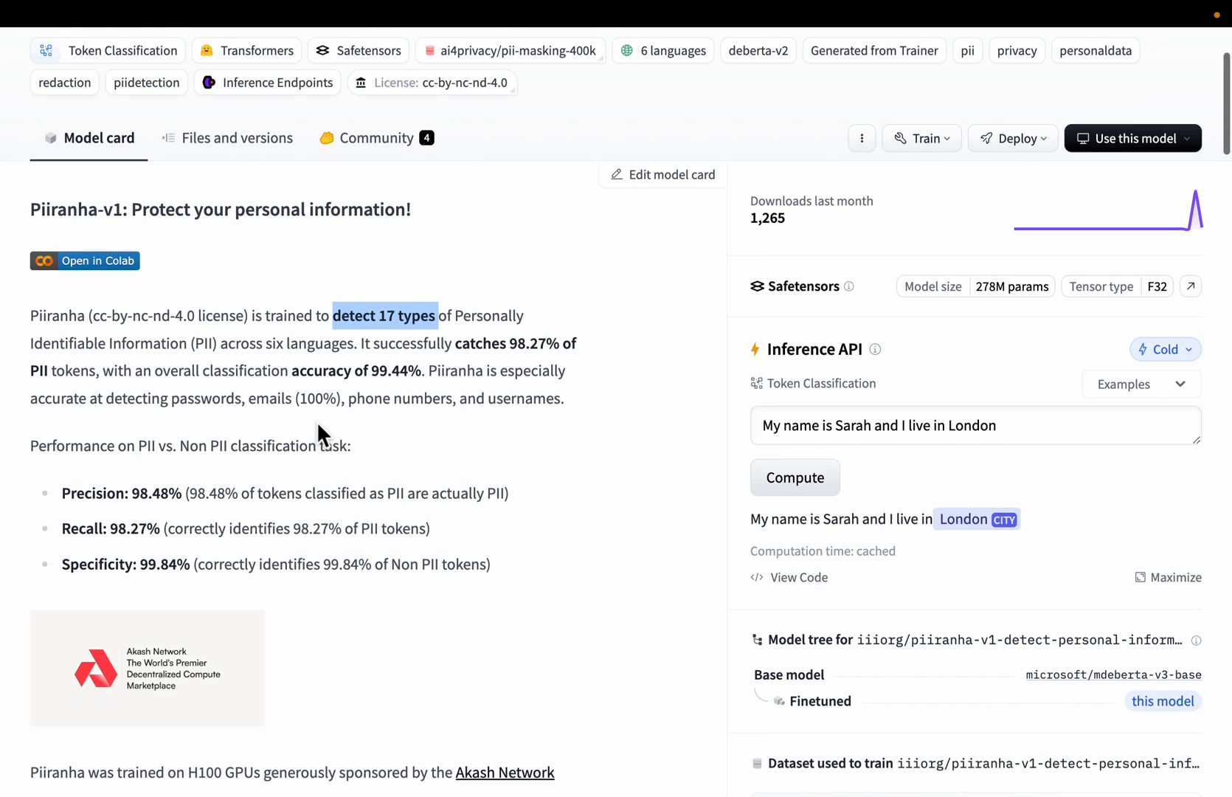
{"action": "scroll", "scroll_direction": "down", "scroll_amount": 3}
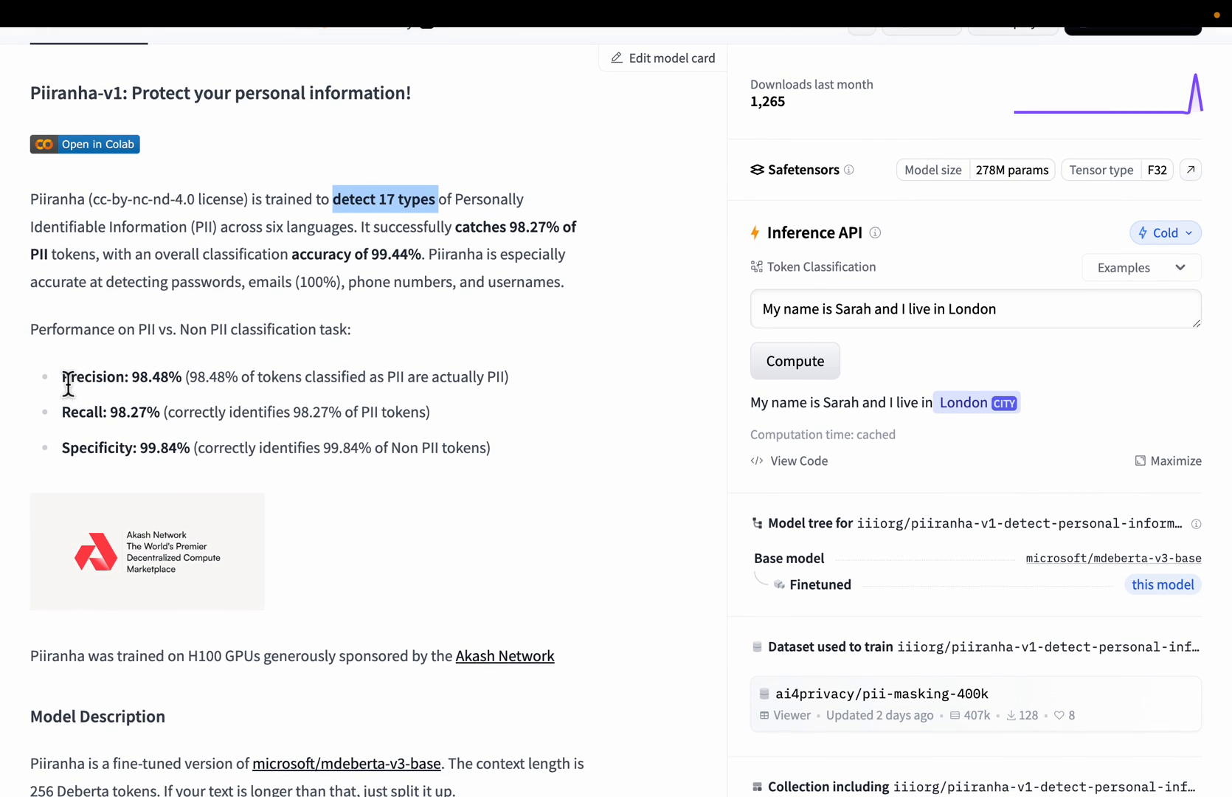
{"action": "left_click_drag", "start_coordinate": [62, 376], "coordinate": [490, 449]}
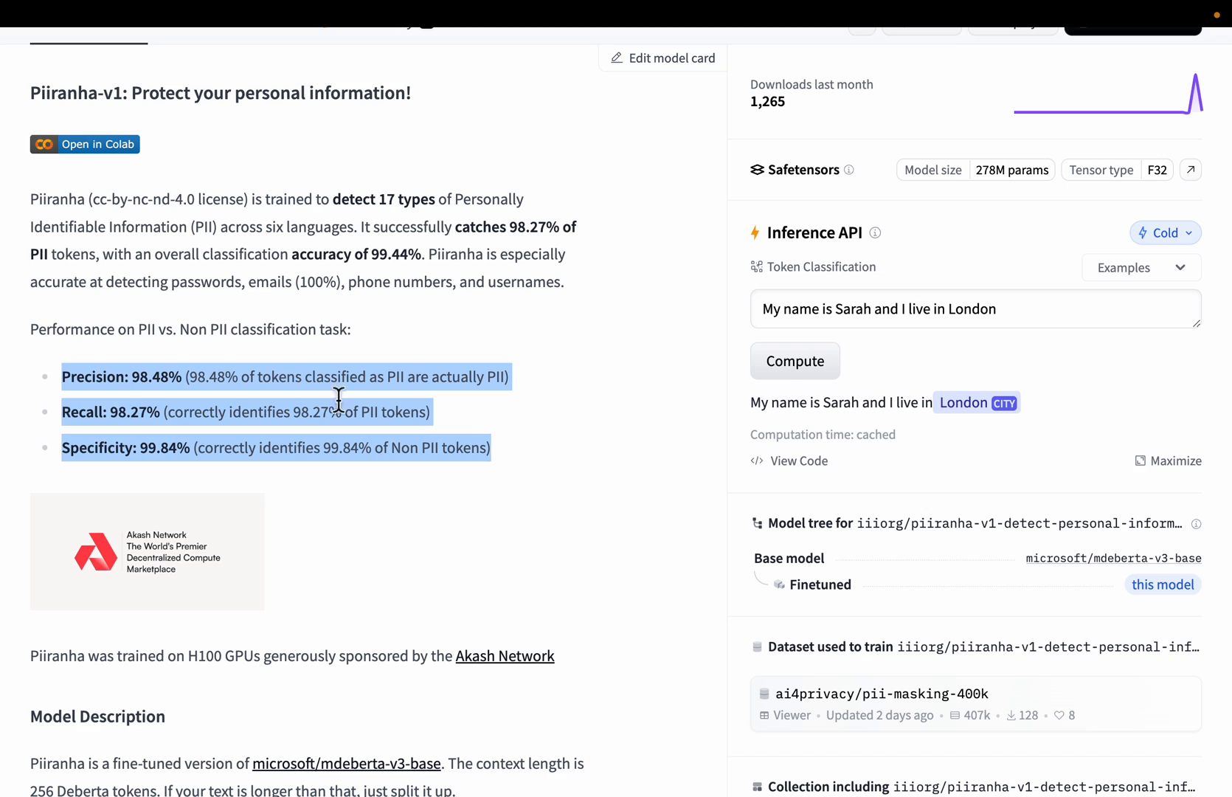
{"action": "mouse_move", "coordinate": [147, 487]}
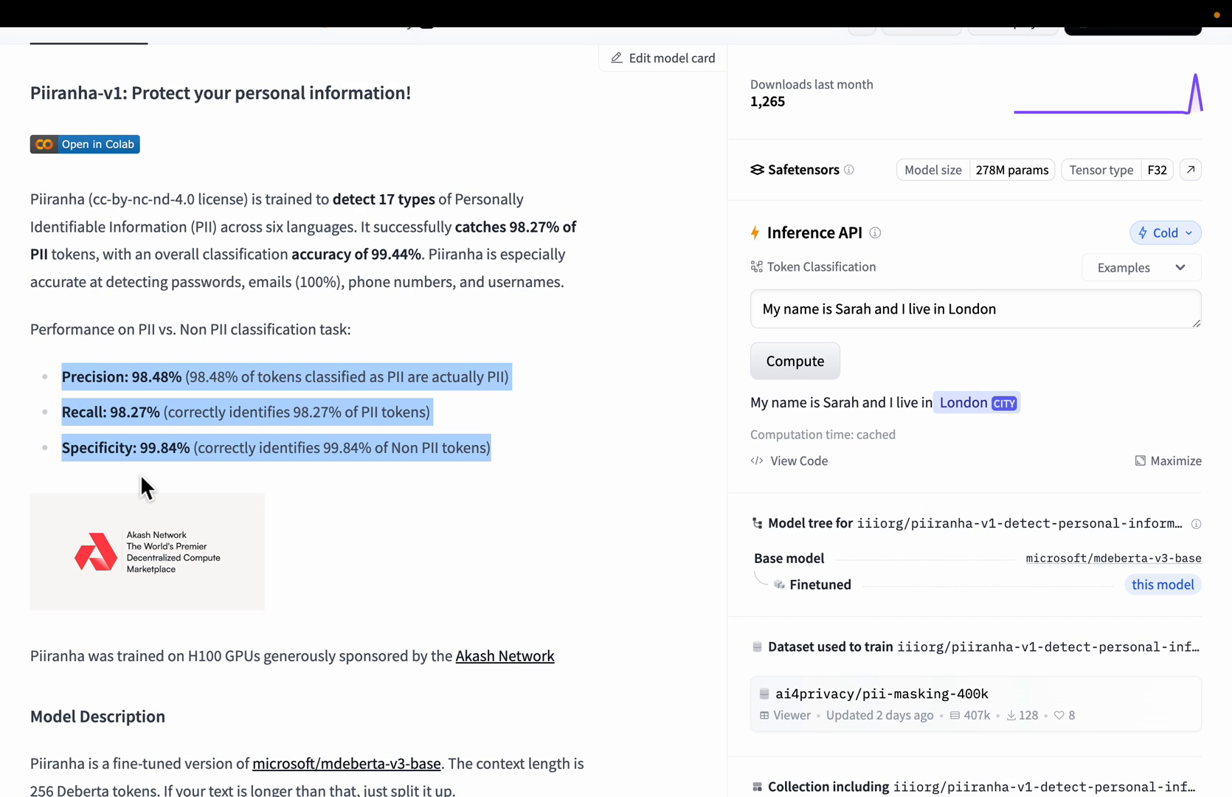
{"action": "mouse_move", "coordinate": [498, 522]}
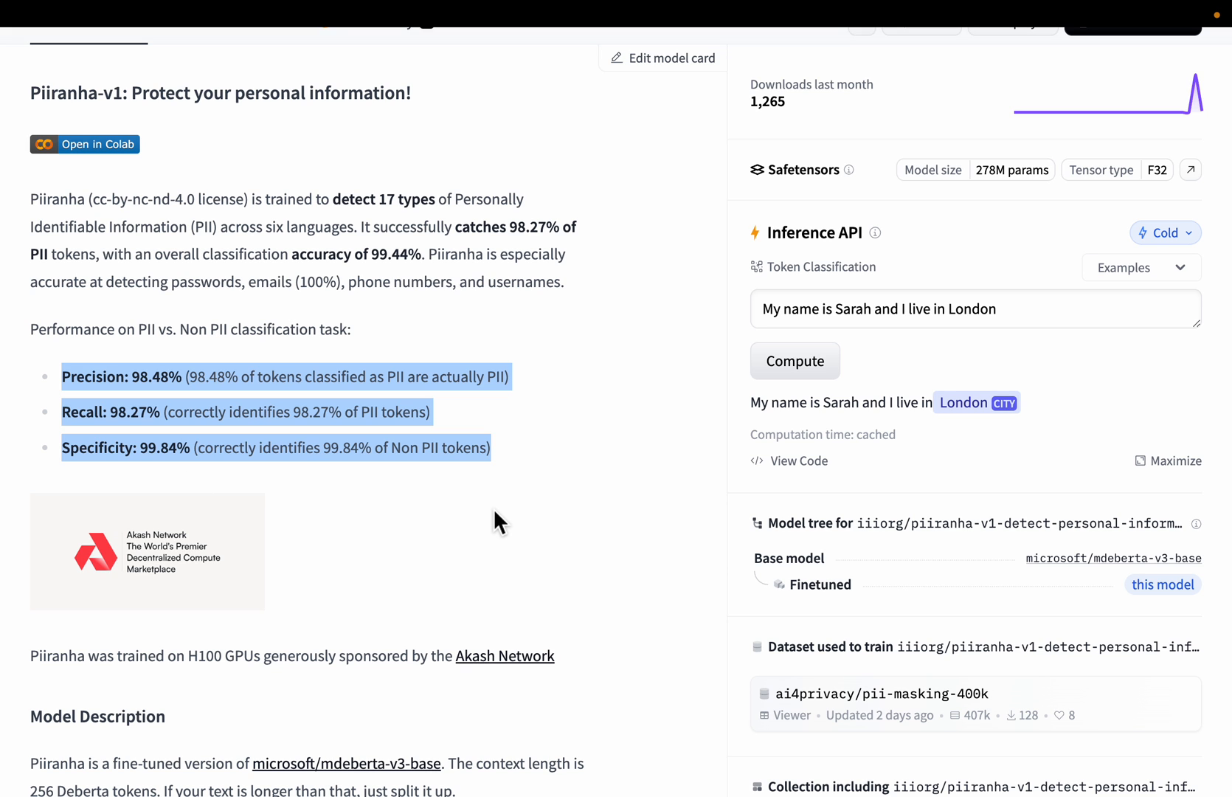
Step: Highlight the six supported languages, then the Supported PII types list under Model Description
{"action": "scroll", "scroll_direction": "down", "scroll_amount": 3}
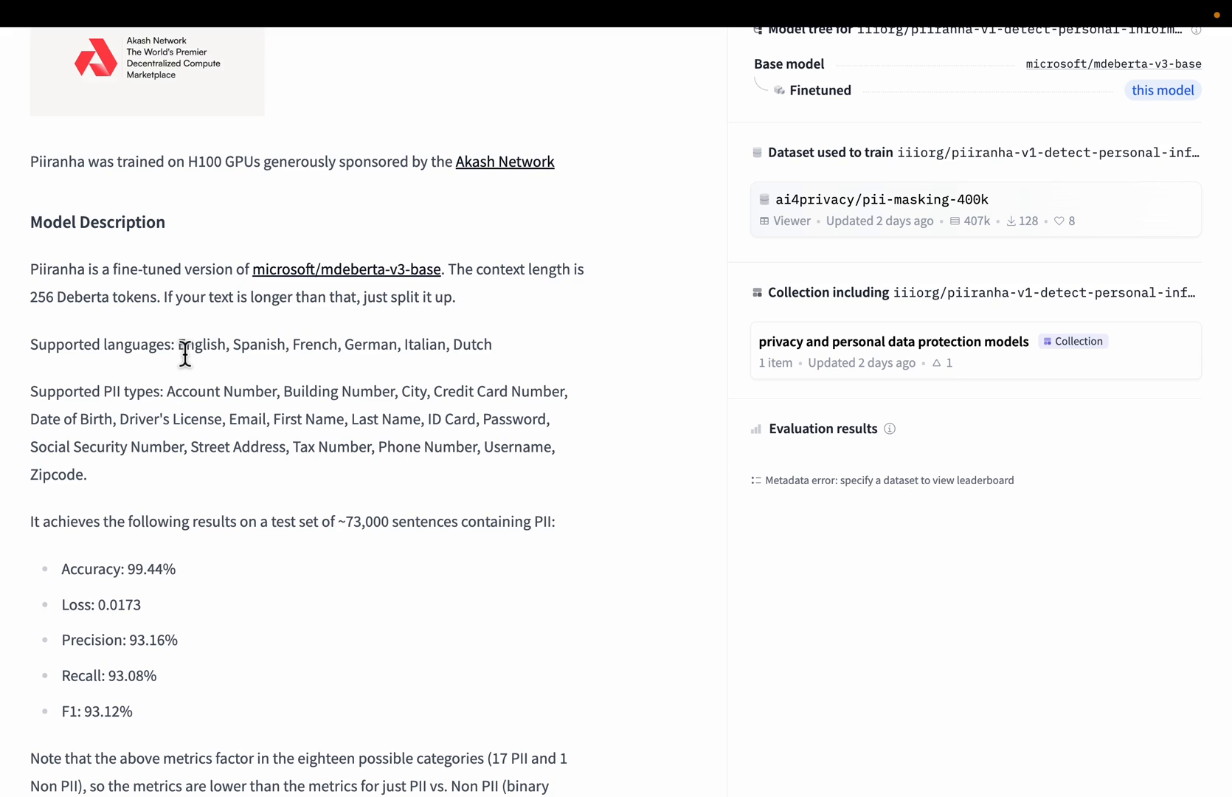
{"action": "left_click_drag", "start_coordinate": [179, 344], "coordinate": [489, 344]}
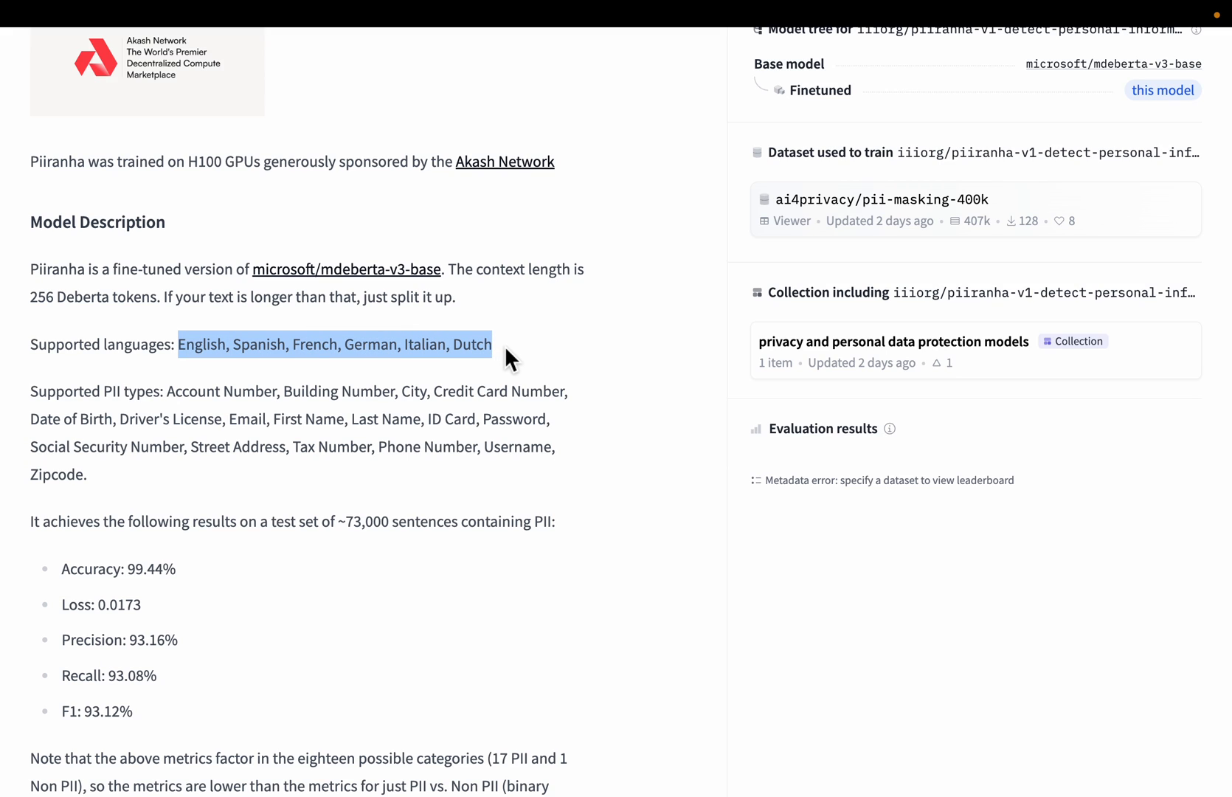
{"action": "scroll", "scroll_direction": "down", "scroll_amount": 3}
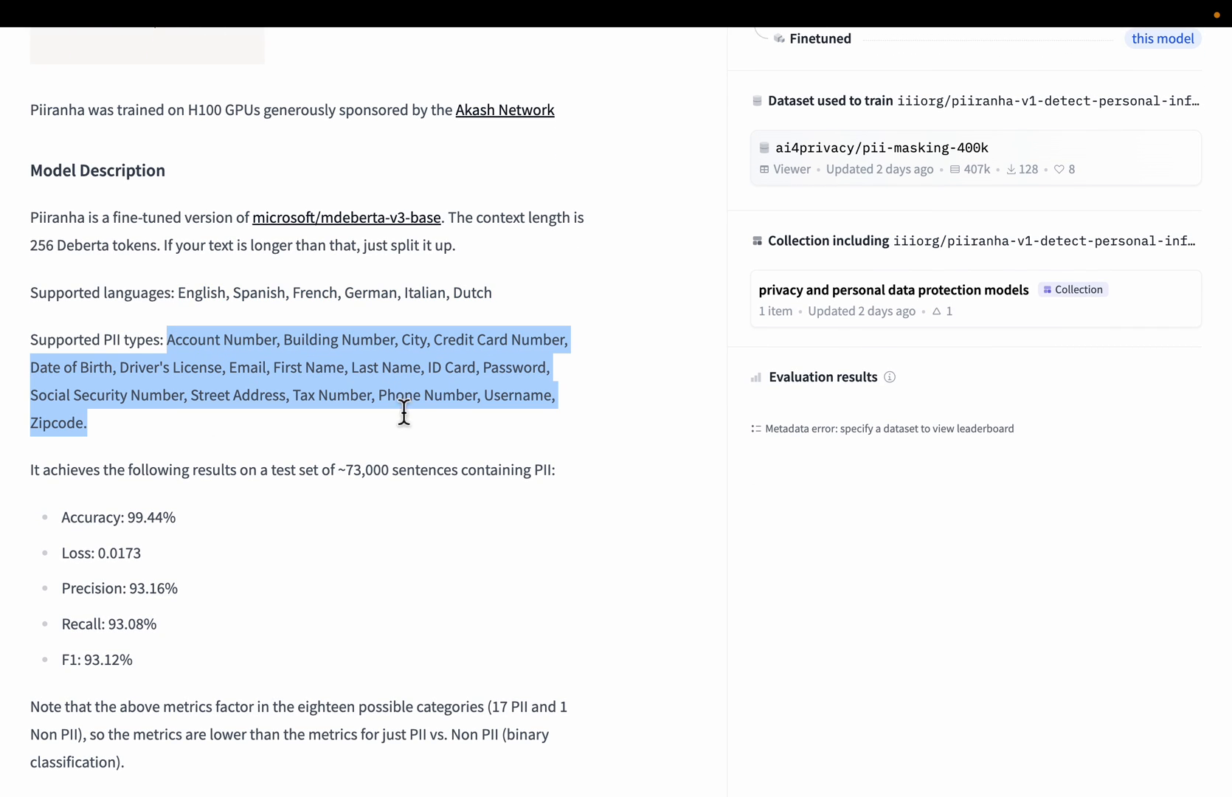
{"action": "scroll", "scroll_direction": "down", "scroll_amount": 3}
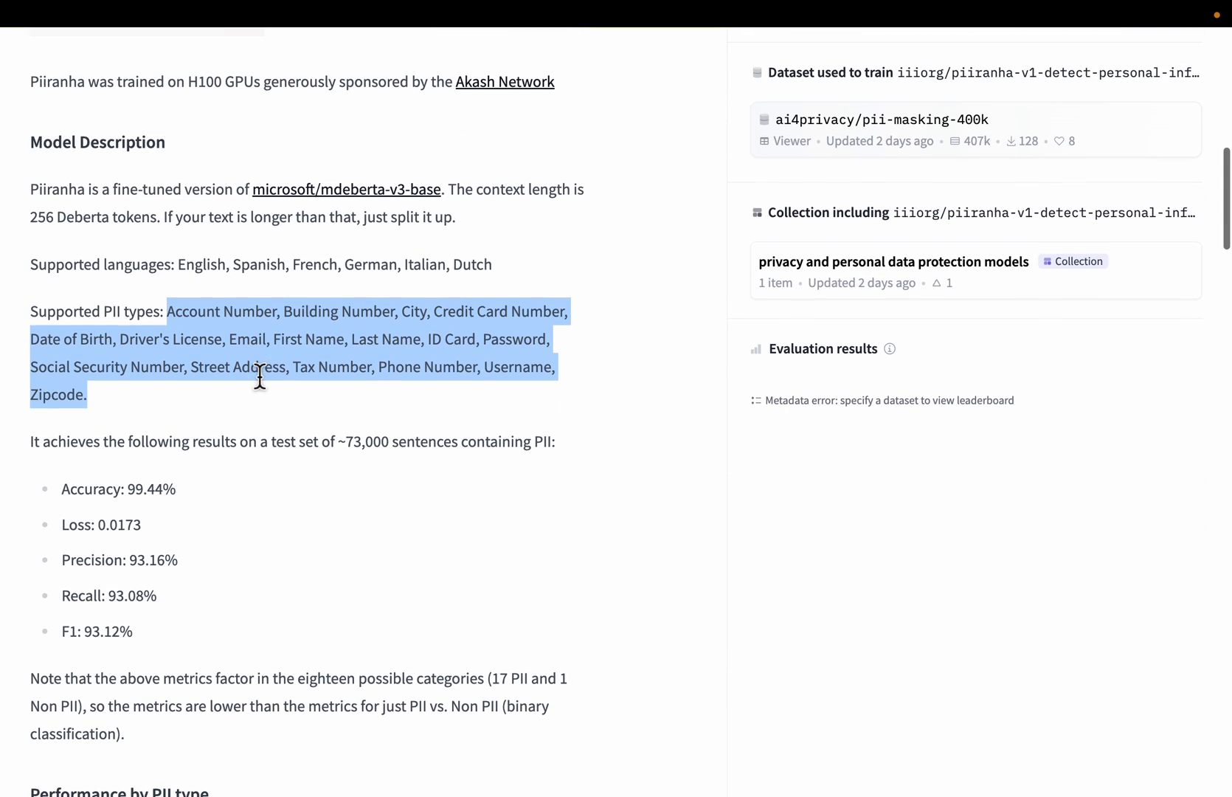
{"action": "mouse_move", "coordinate": [276, 338]}
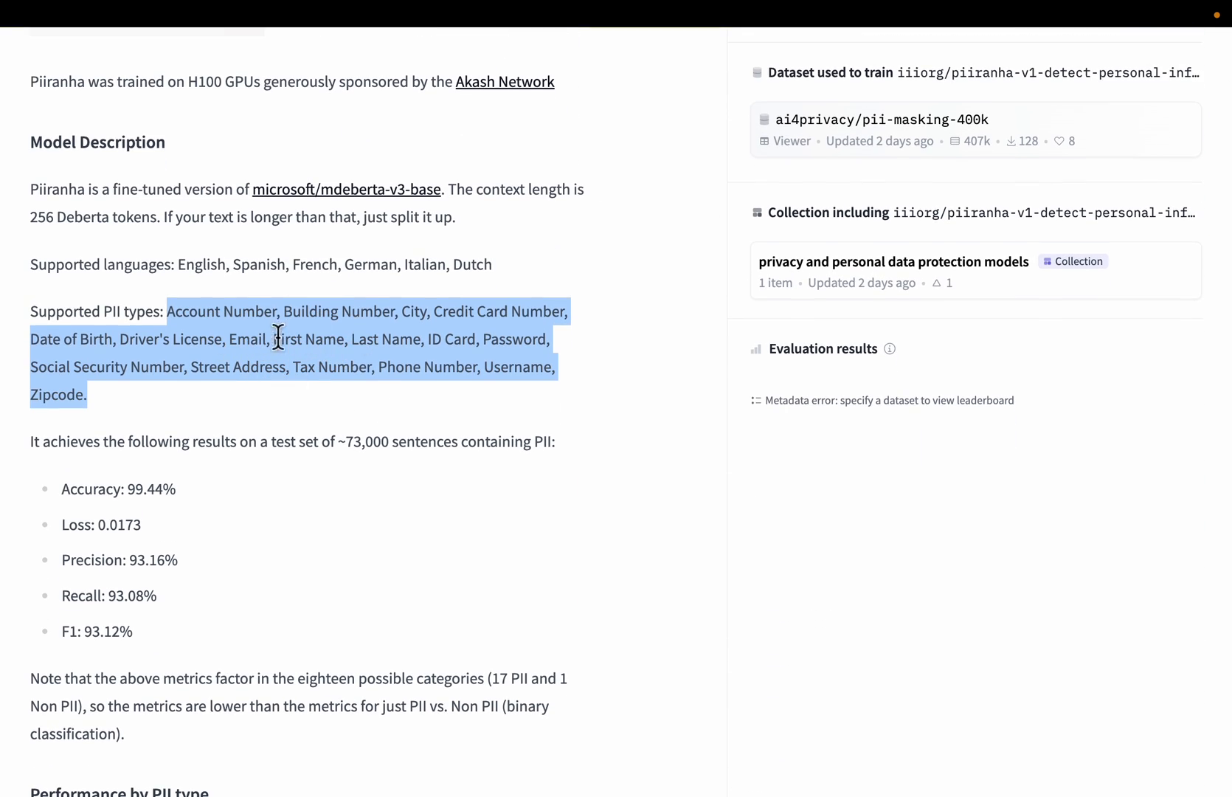
{"action": "mouse_move", "coordinate": [289, 341]}
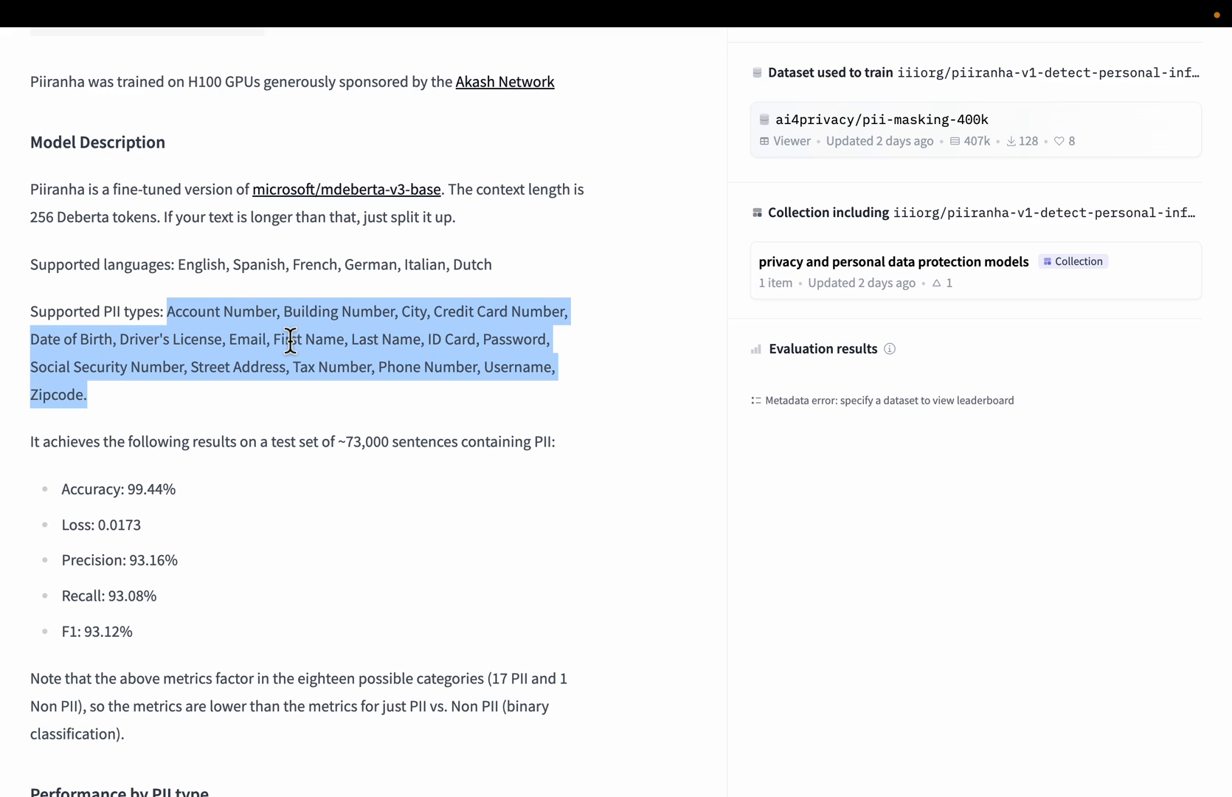
{"action": "mouse_move", "coordinate": [298, 318]}
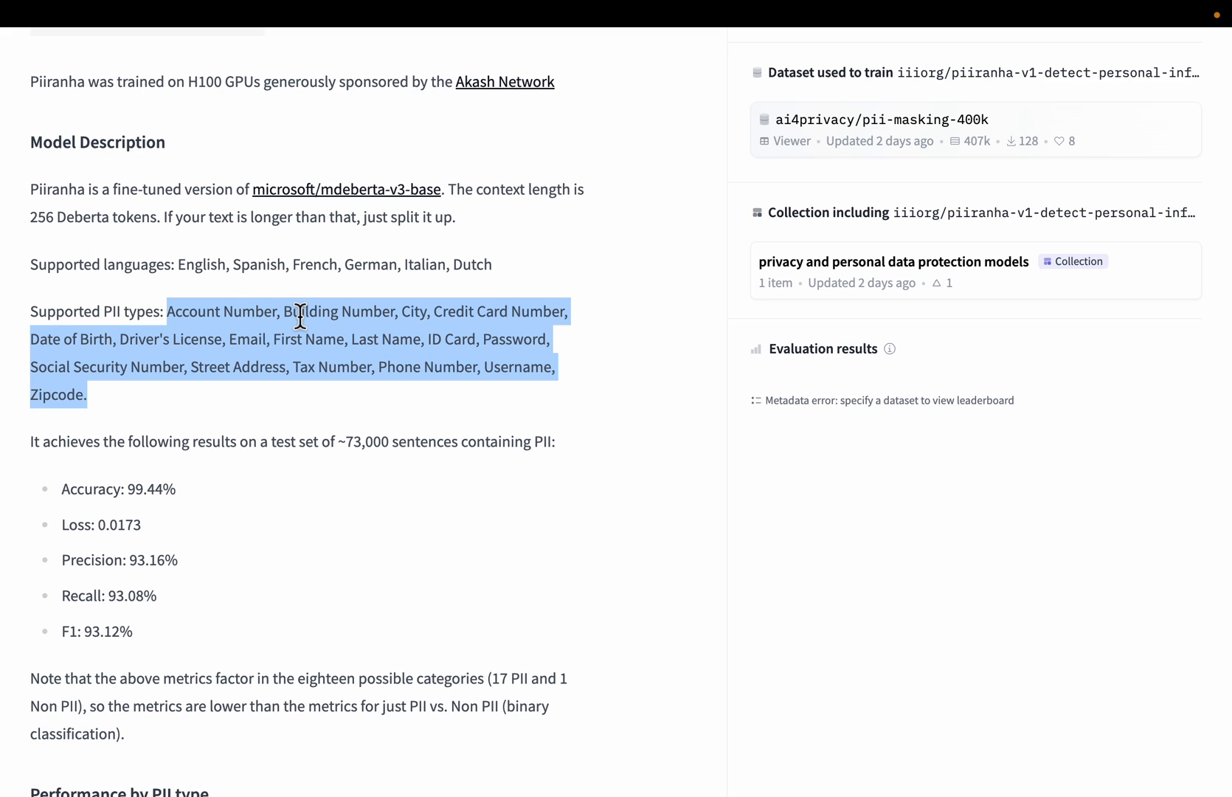
{"action": "left_click", "coordinate": [212, 322]}
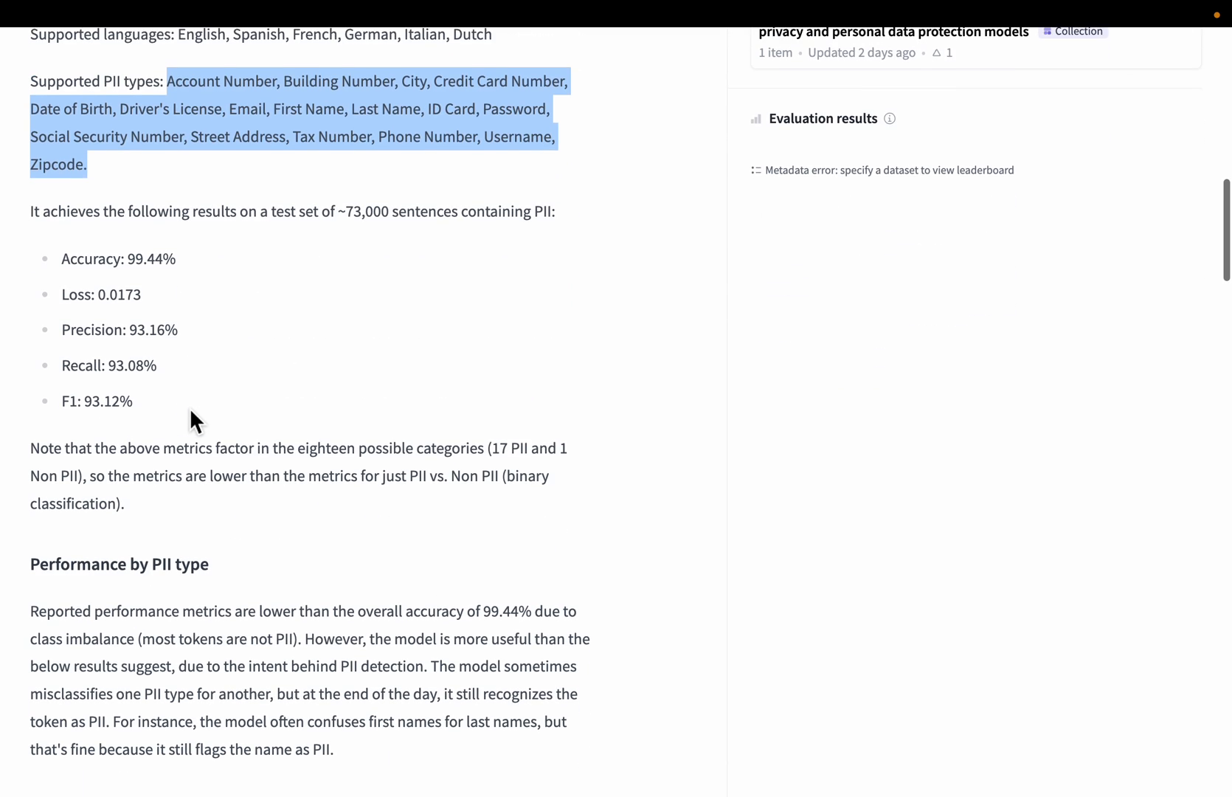
{"action": "scroll", "scroll_direction": "down", "scroll_amount": 3}
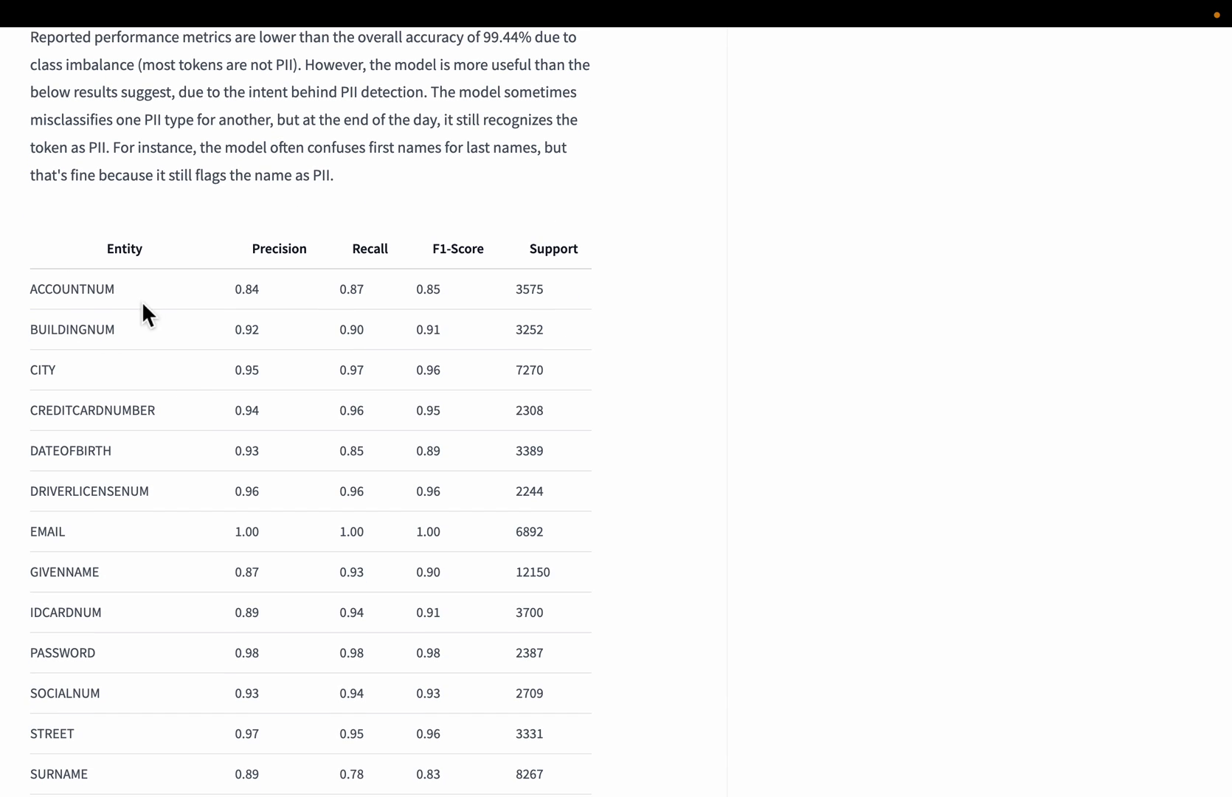
{"action": "scroll", "scroll_direction": "down", "scroll_amount": 3}
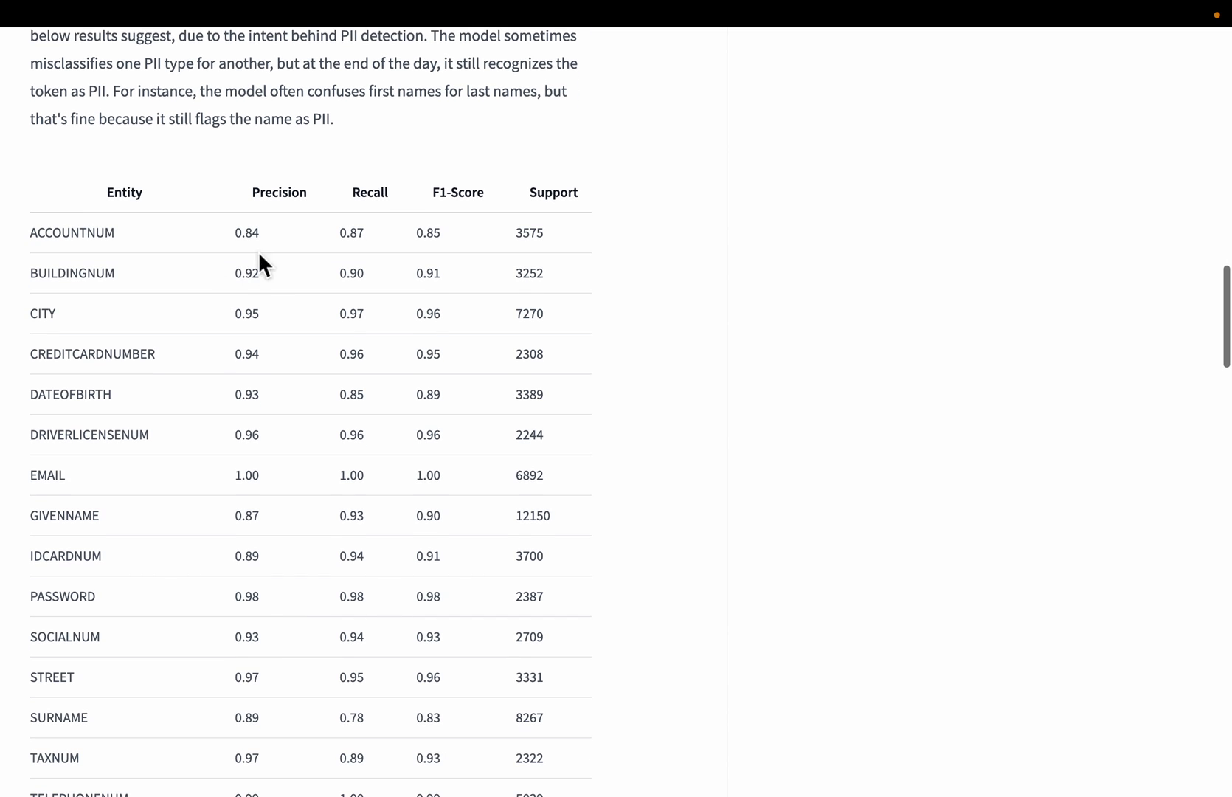
{"action": "mouse_move", "coordinate": [146, 269]}
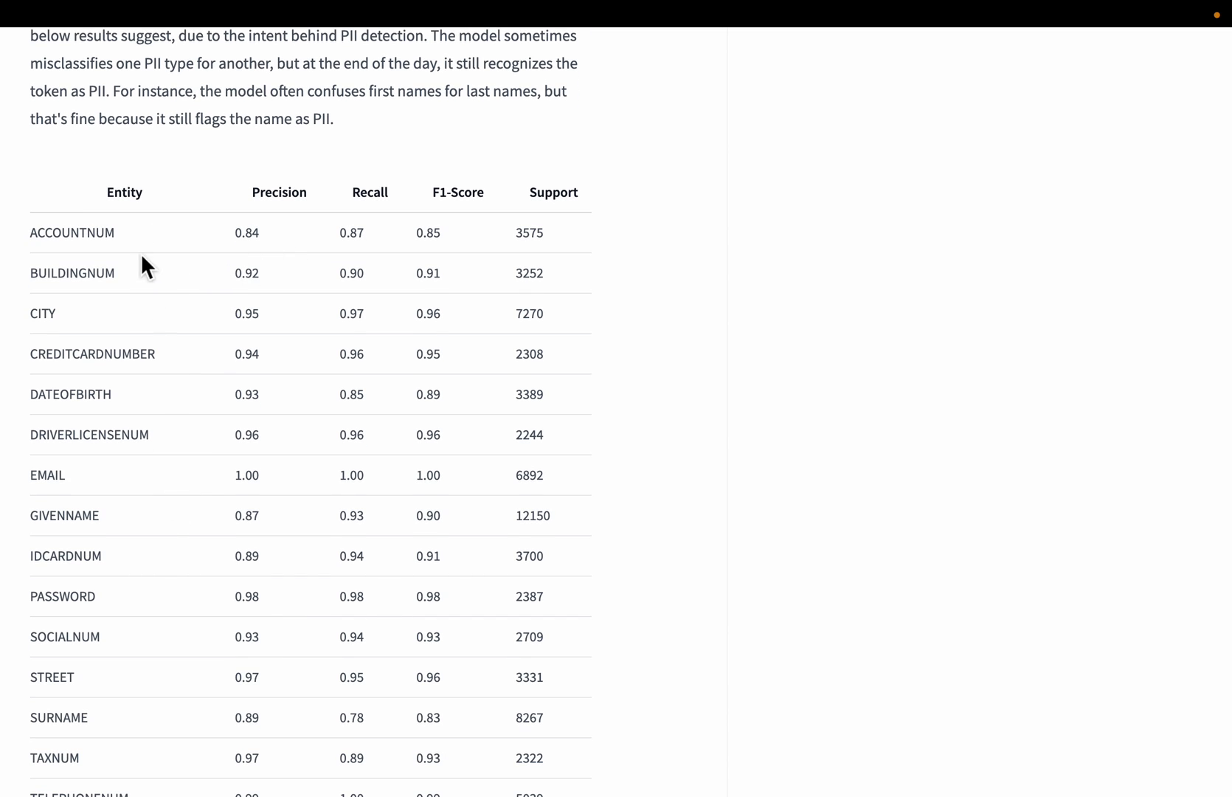
{"action": "scroll", "scroll_direction": "down", "scroll_amount": 3}
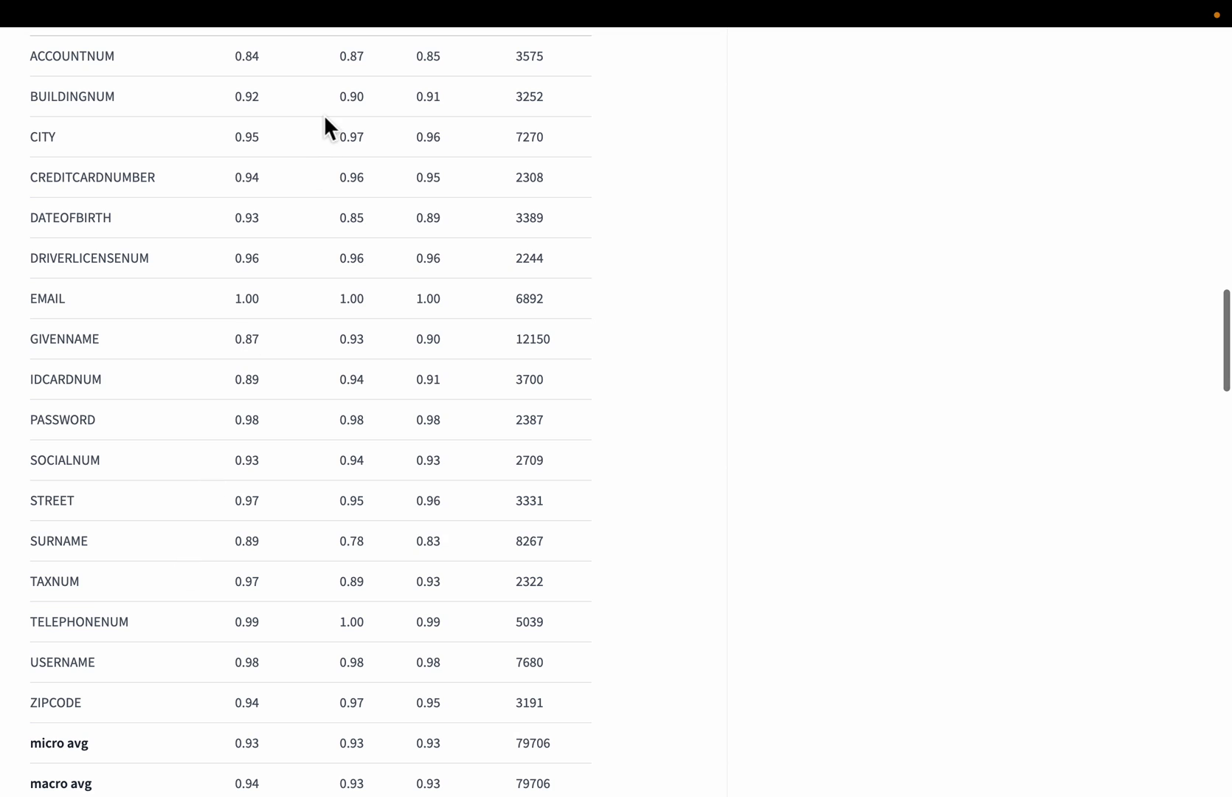
{"action": "scroll", "scroll_direction": "down", "scroll_amount": 3}
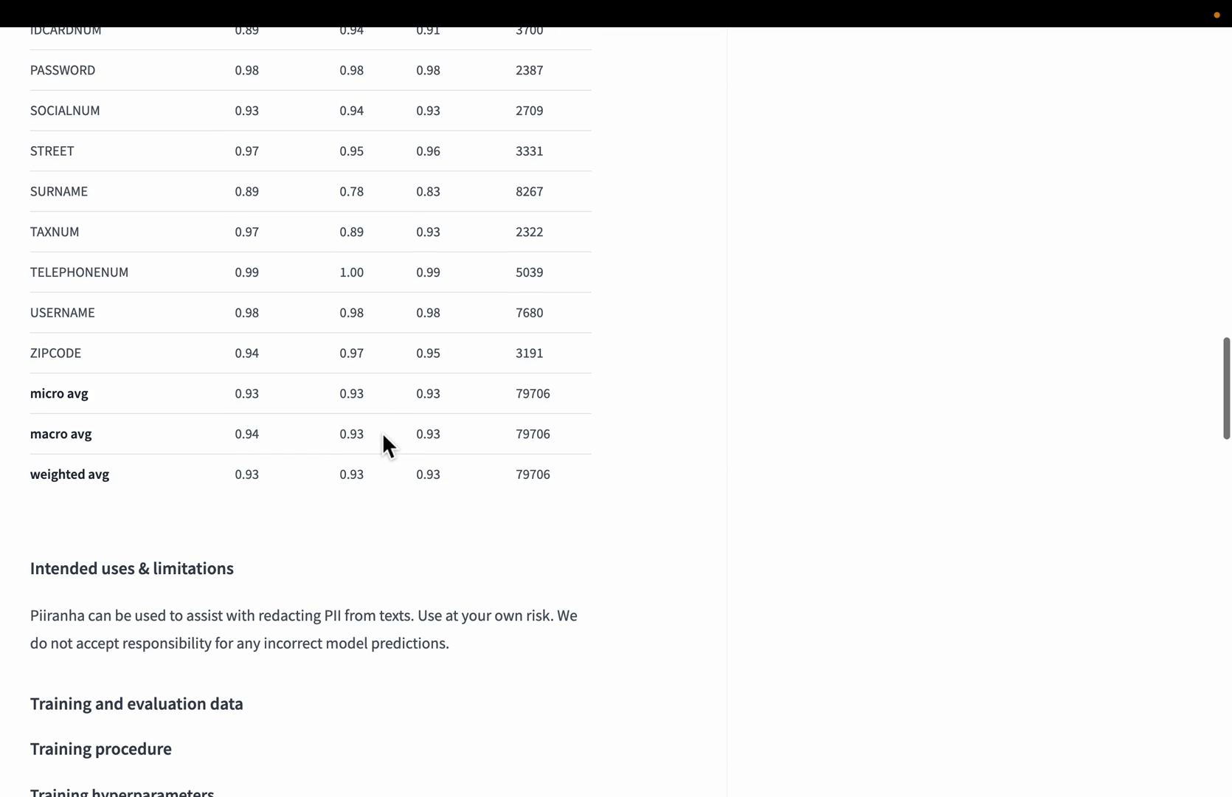
{"action": "scroll", "scroll_direction": "down", "scroll_amount": 3}
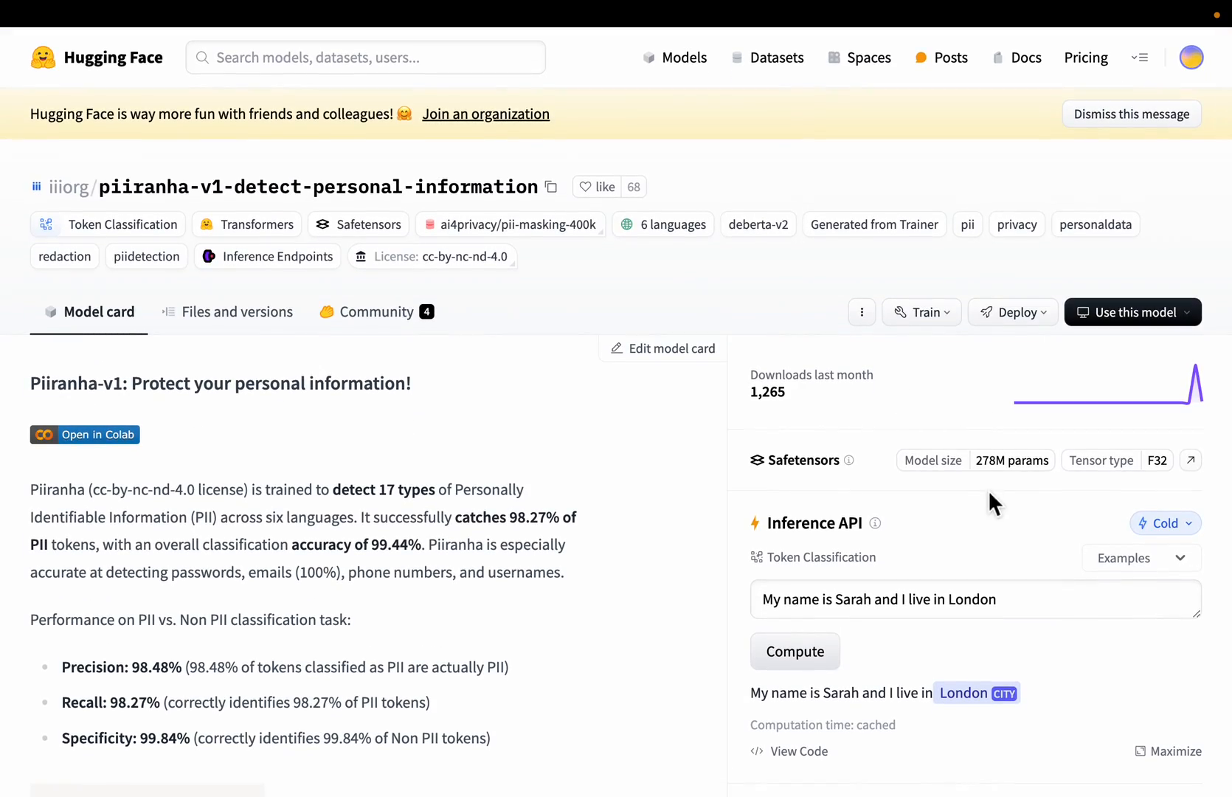
{"action": "mouse_move", "coordinate": [605, 436]}
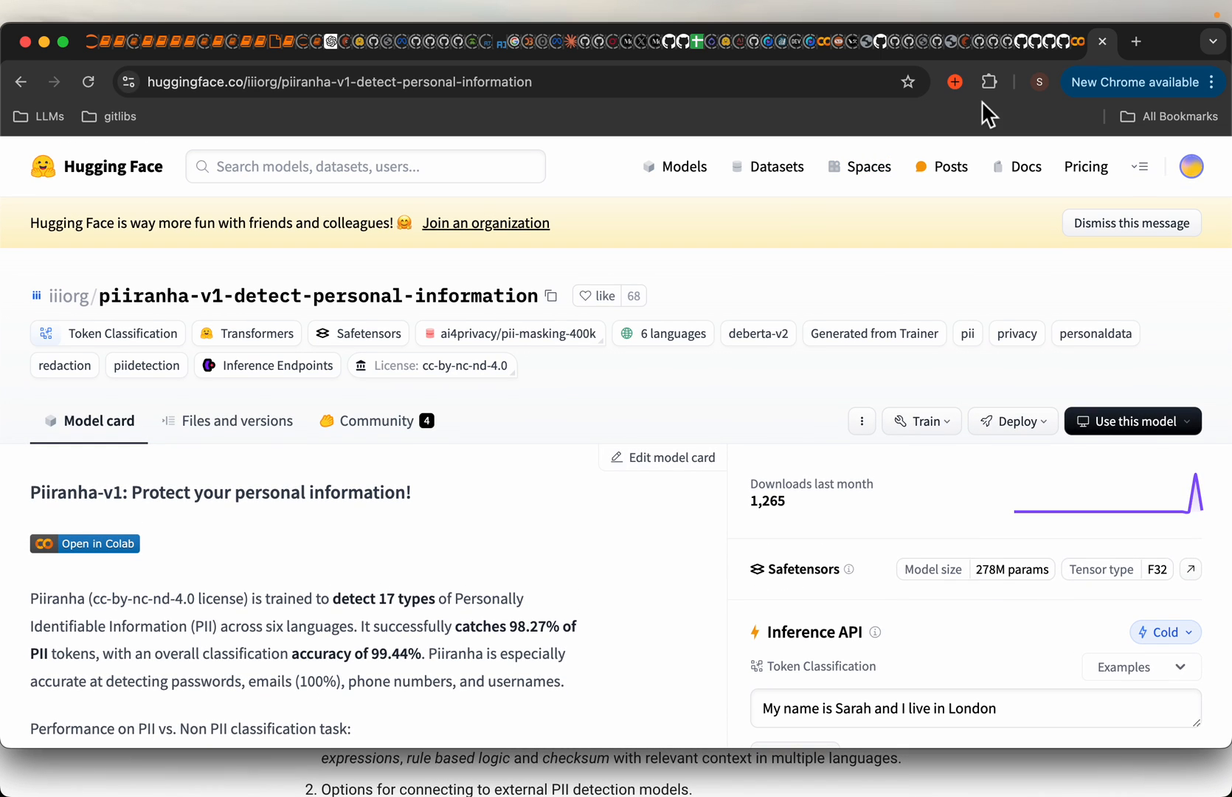
Step: Launch the quickstart notebook in Colab via the 'Open in Colab' badge
{"action": "left_click", "coordinate": [84, 543]}
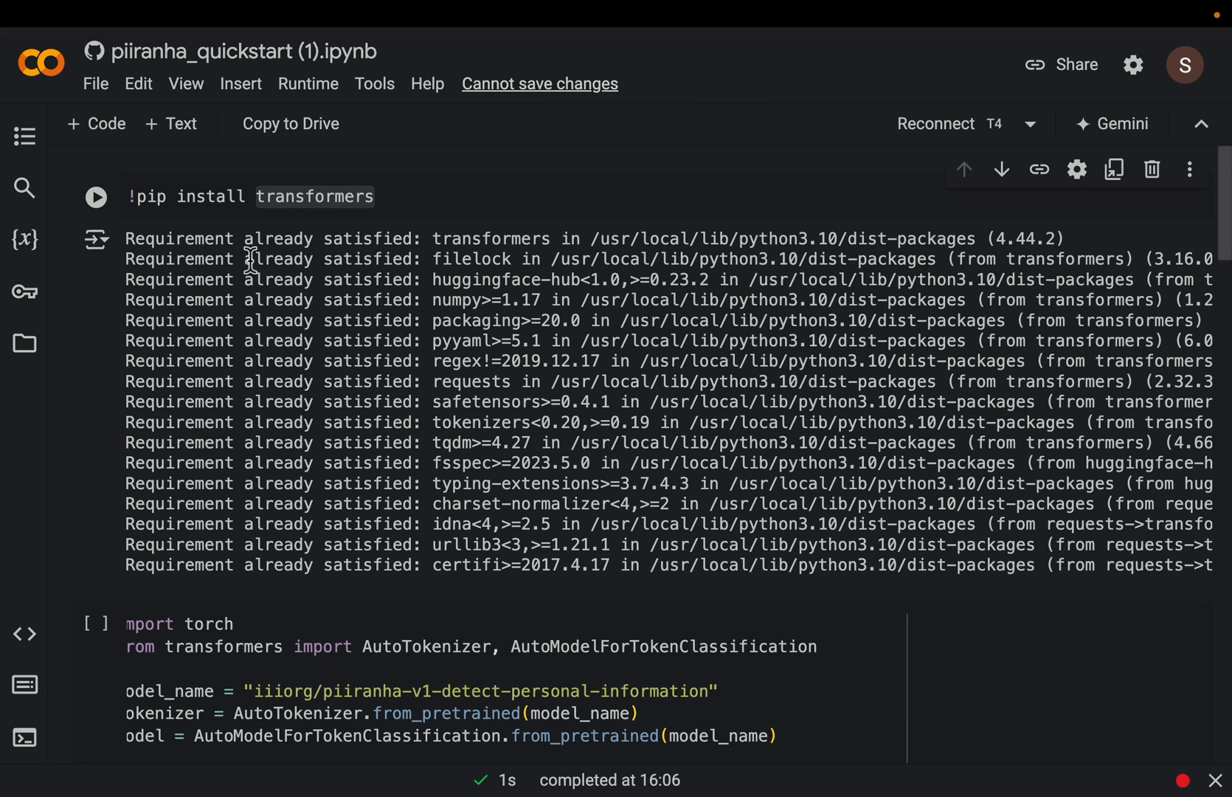
{"action": "mouse_move", "coordinate": [118, 509]}
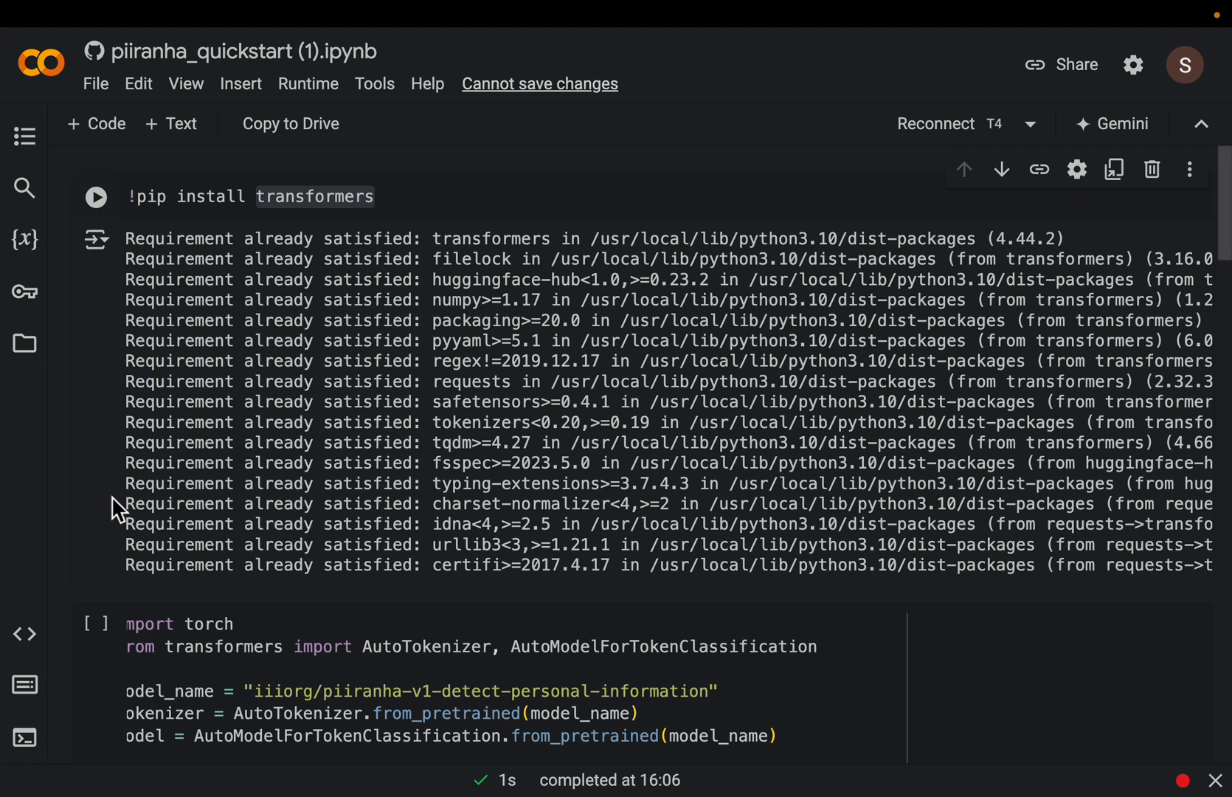
{"action": "scroll", "scroll_direction": "down", "scroll_amount": 3}
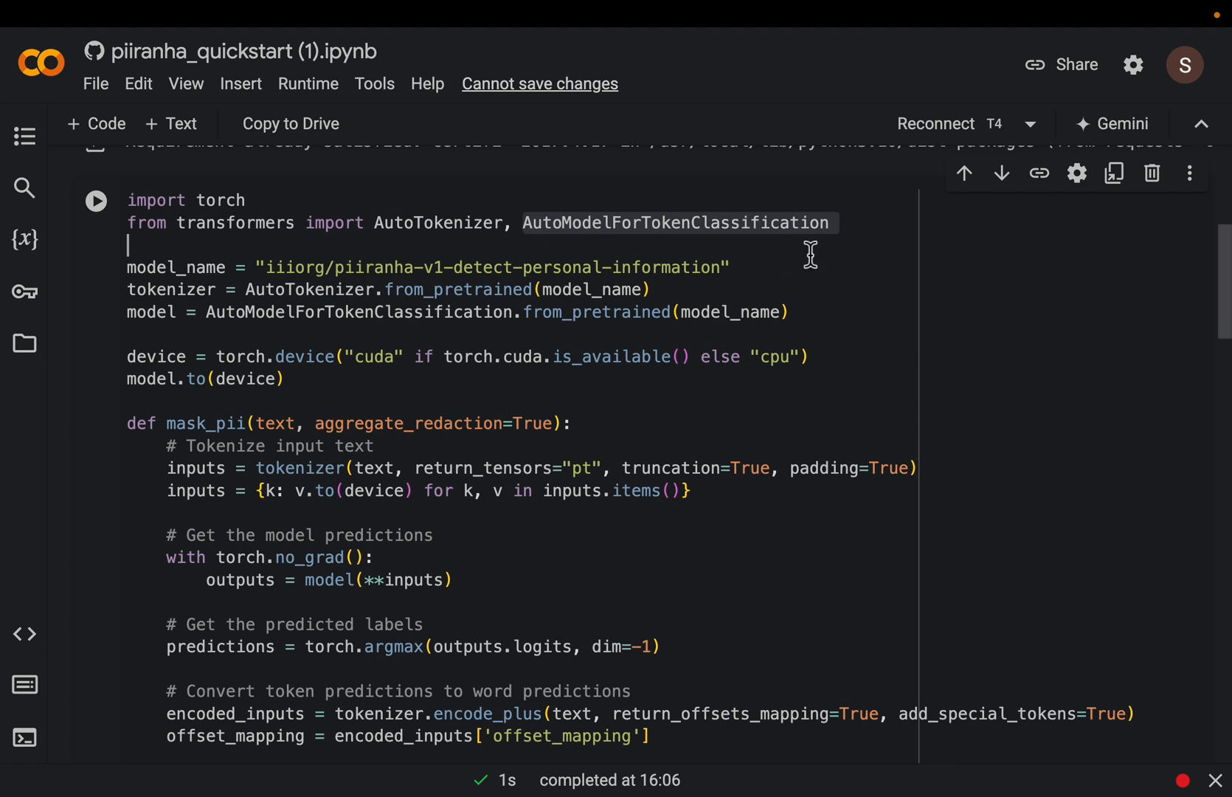
{"action": "mouse_move", "coordinate": [743, 332]}
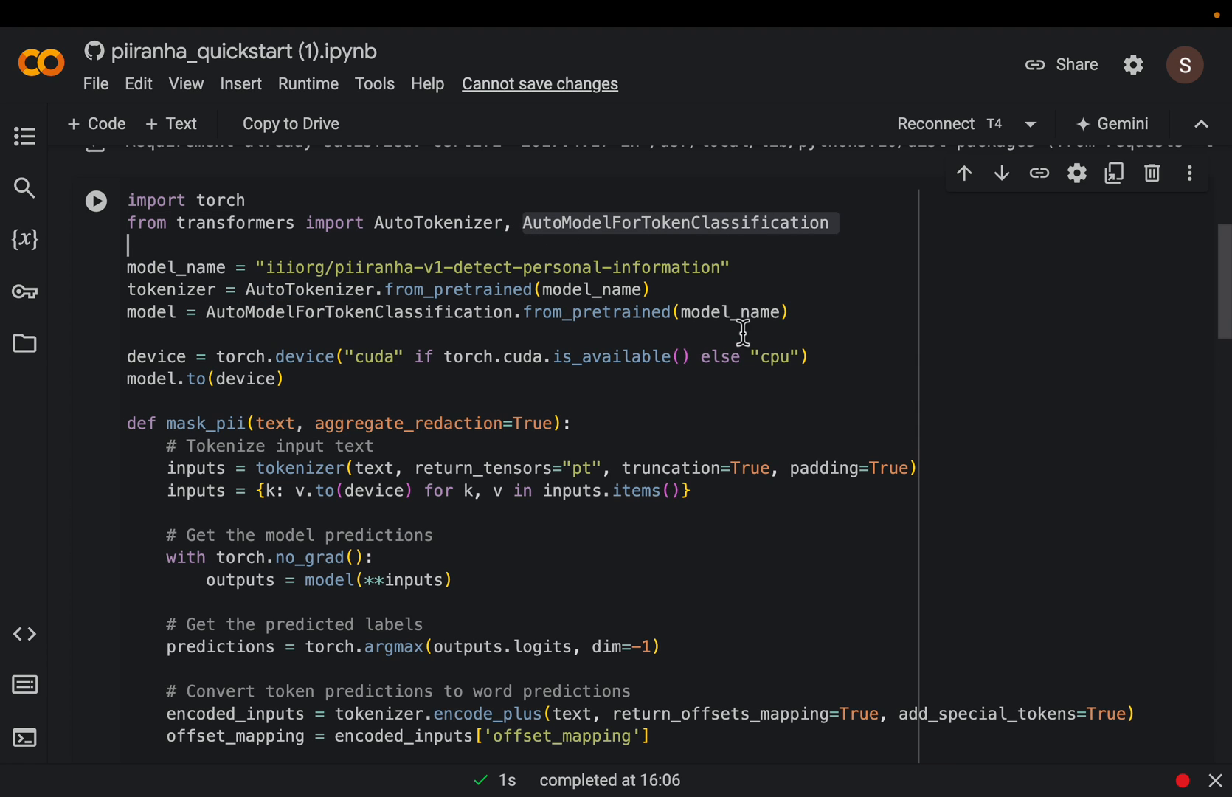
{"action": "scroll", "scroll_direction": "down", "scroll_amount": 3}
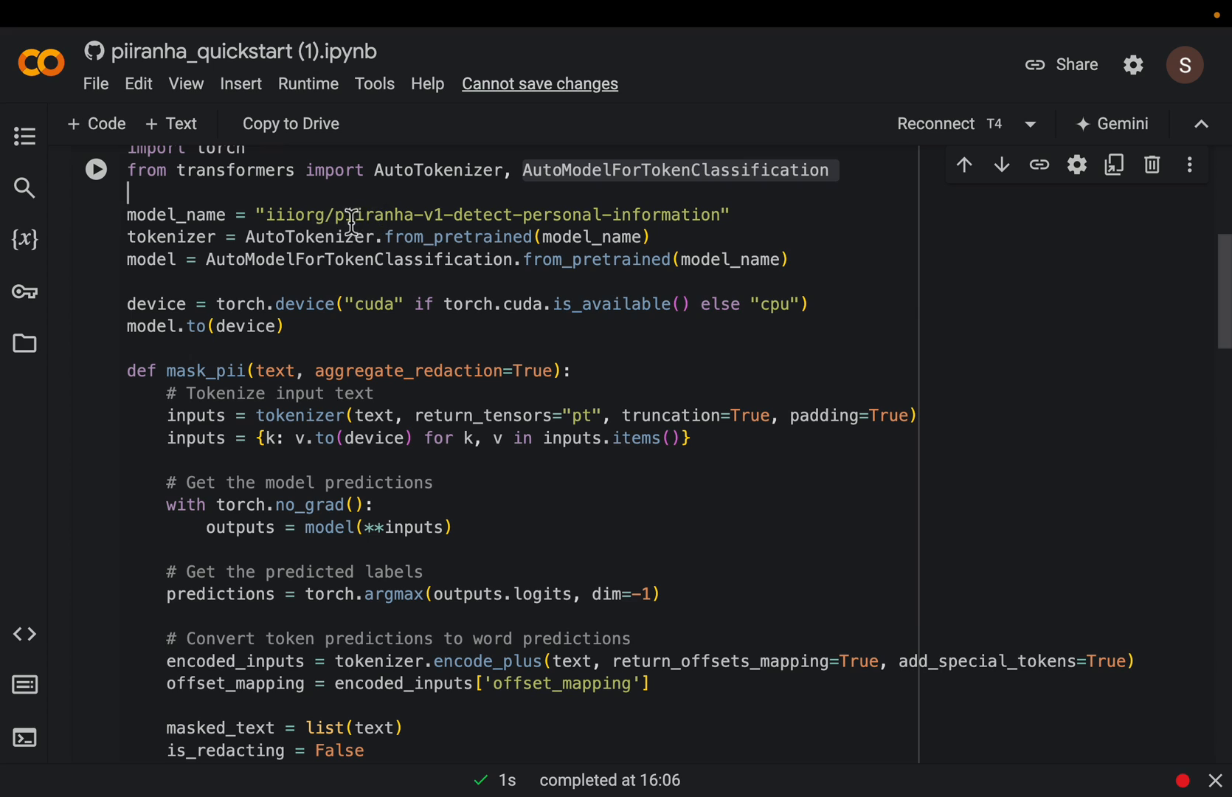
{"action": "double_click", "coordinate": [378, 214]}
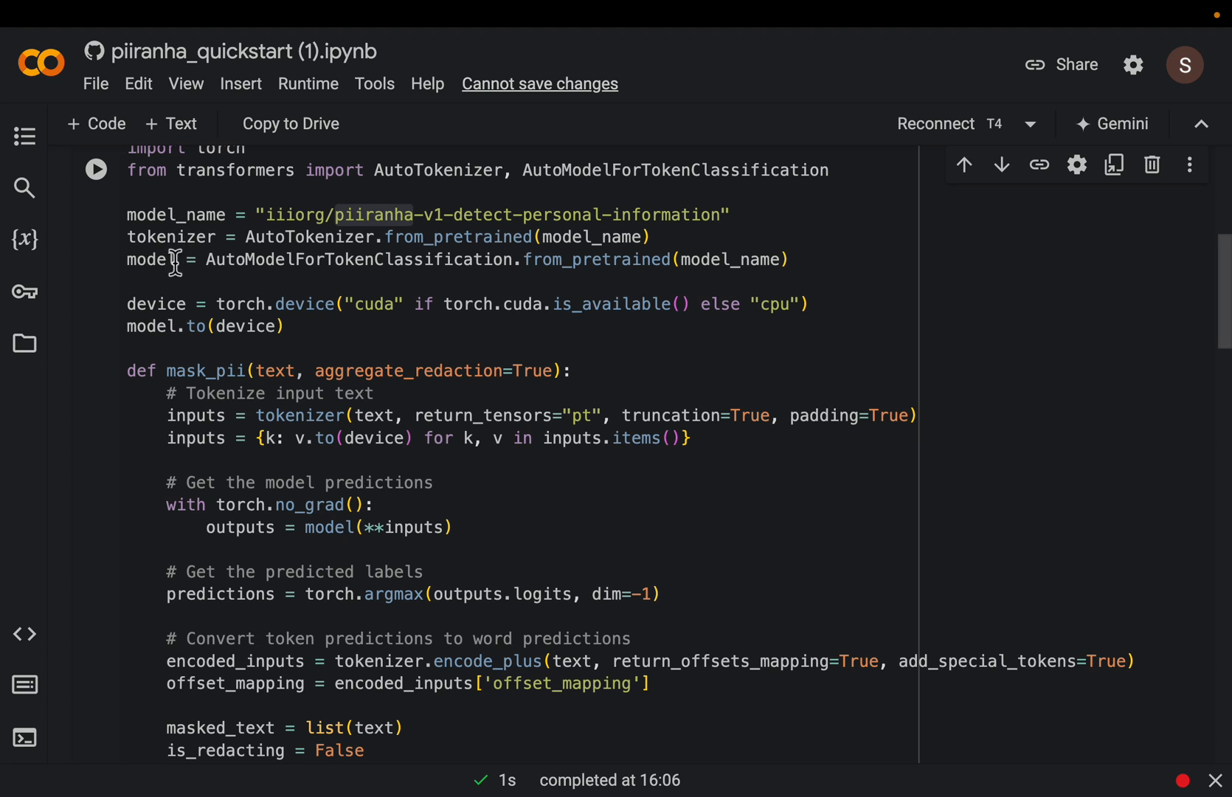
{"action": "scroll", "scroll_direction": "down", "scroll_amount": 3}
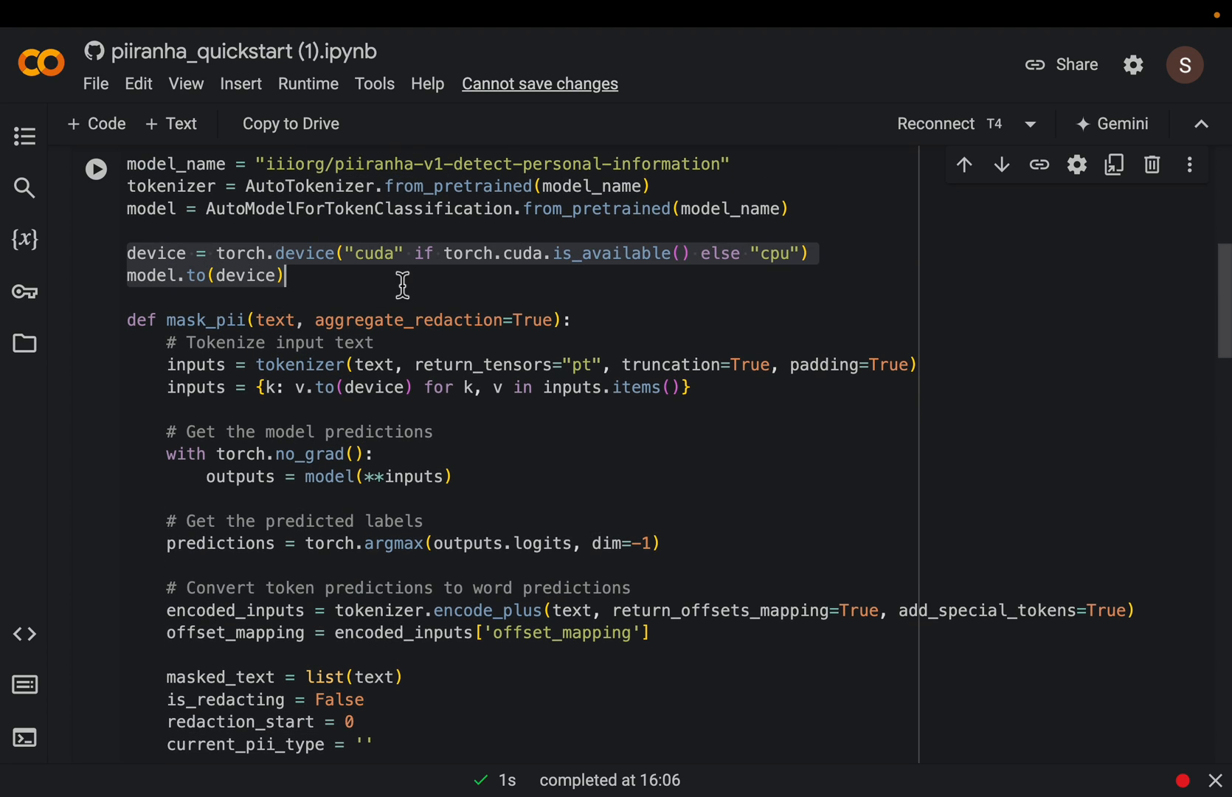
{"action": "mouse_move", "coordinate": [853, 215]}
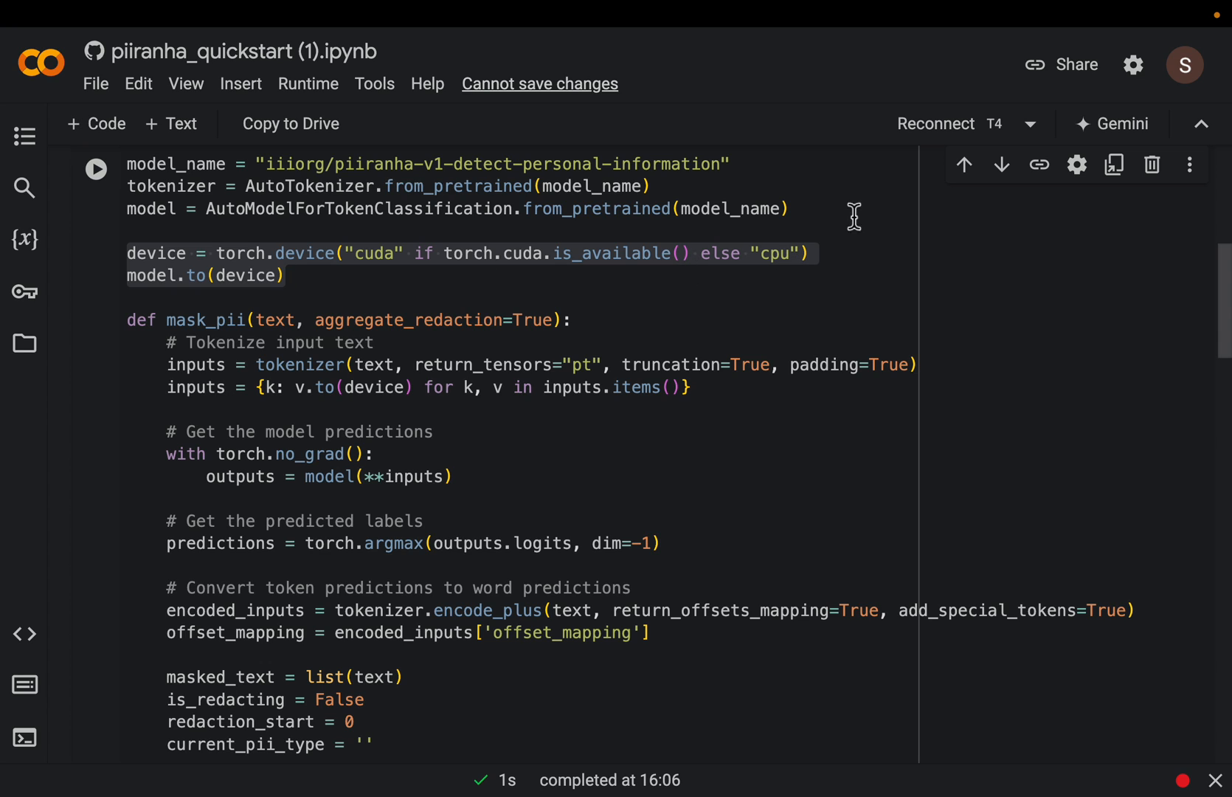
{"action": "mouse_move", "coordinate": [970, 123]}
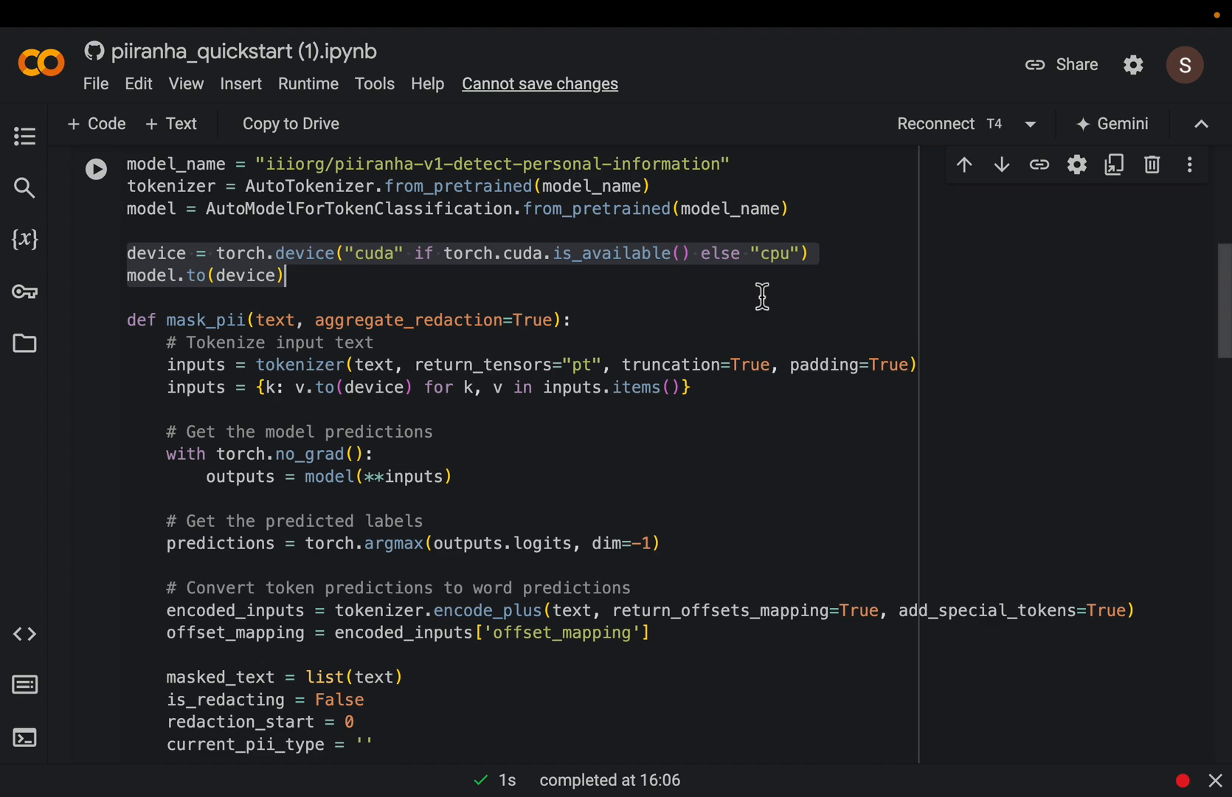
{"action": "scroll", "scroll_direction": "down", "scroll_amount": 3}
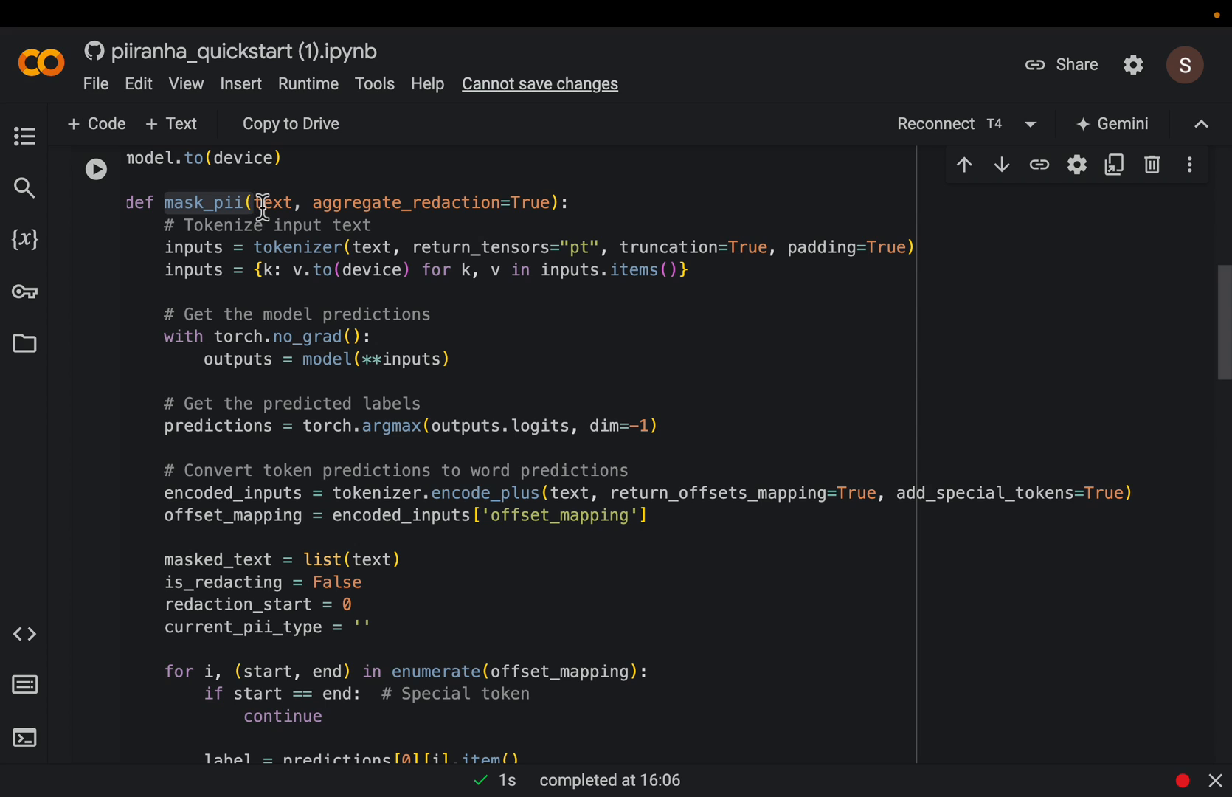
{"action": "mouse_move", "coordinate": [283, 213]}
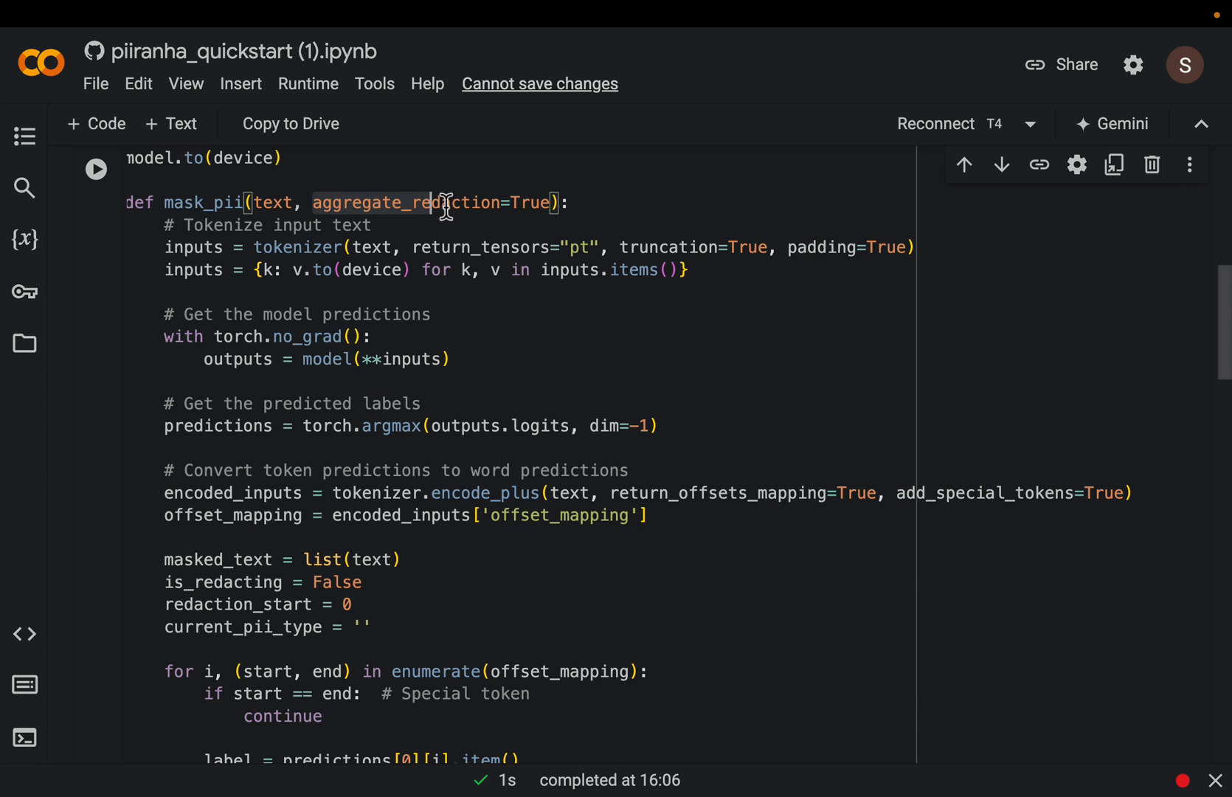
{"action": "type", "text": "a"}
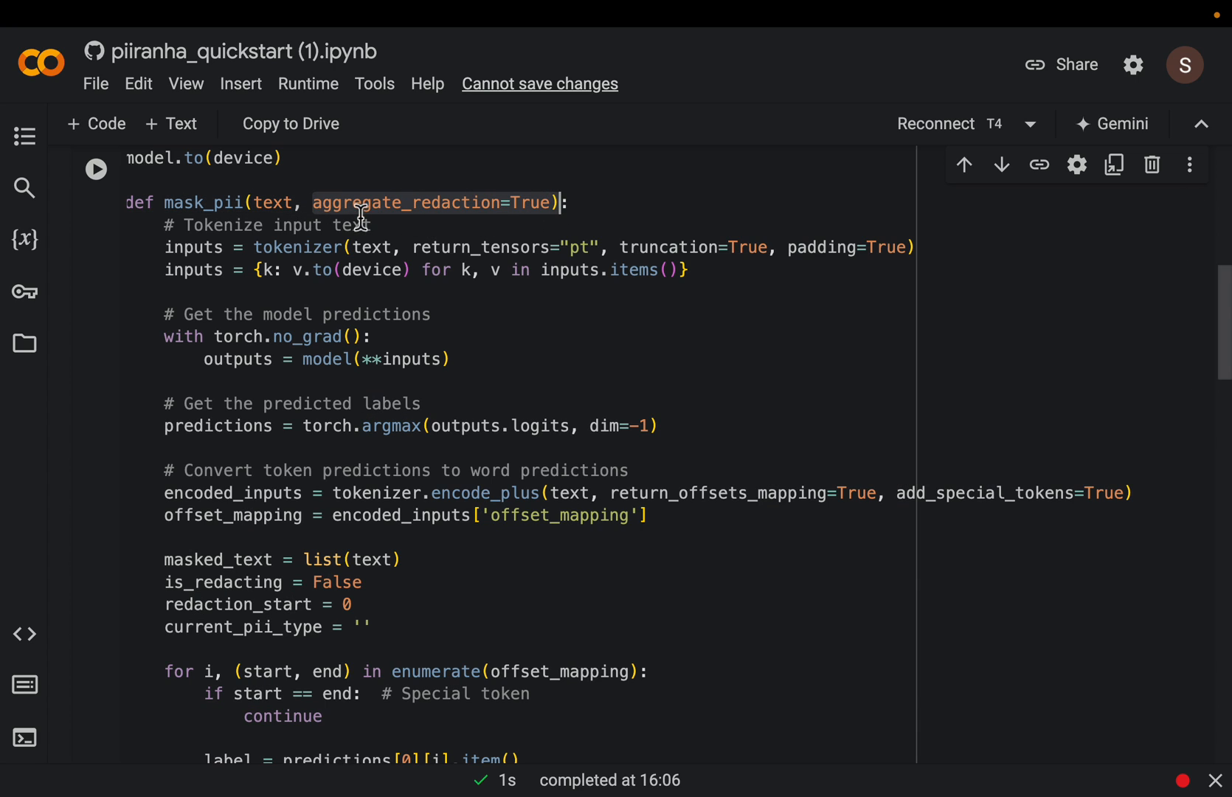
{"action": "mouse_move", "coordinate": [487, 235]}
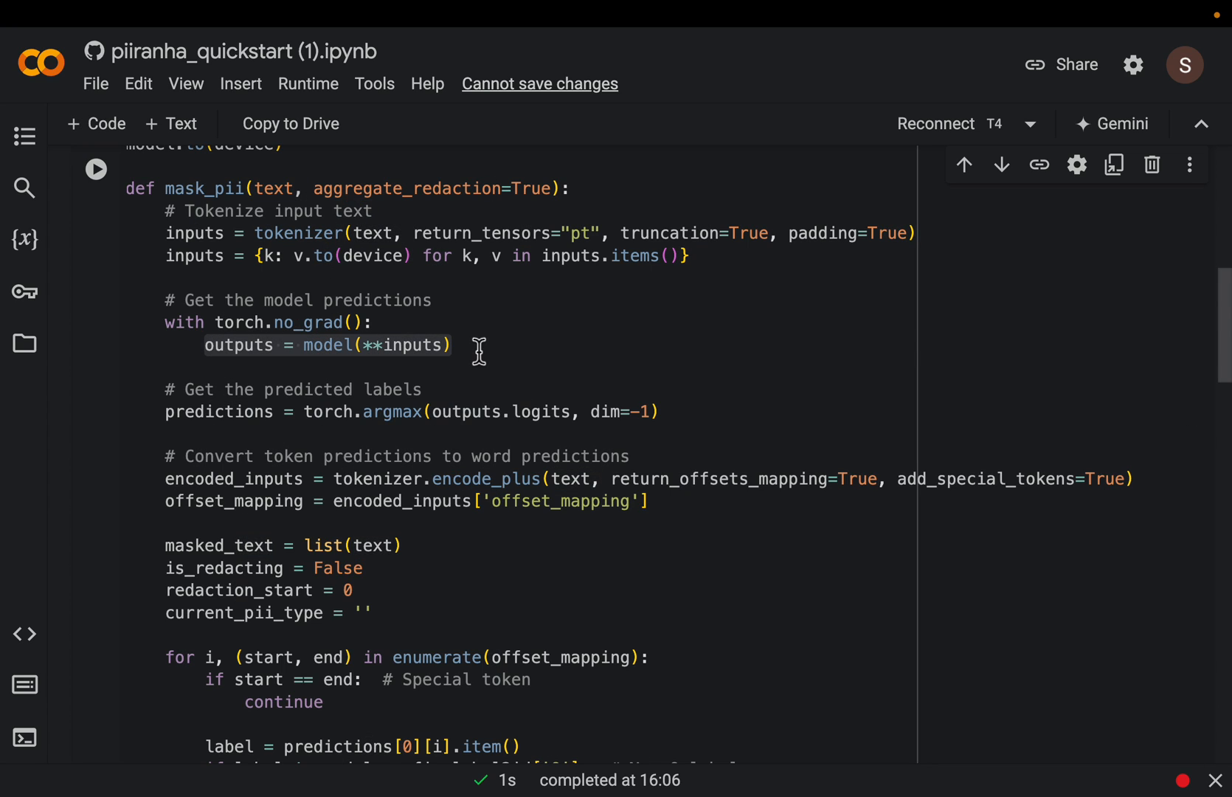
{"action": "scroll", "scroll_direction": "down", "scroll_amount": 3}
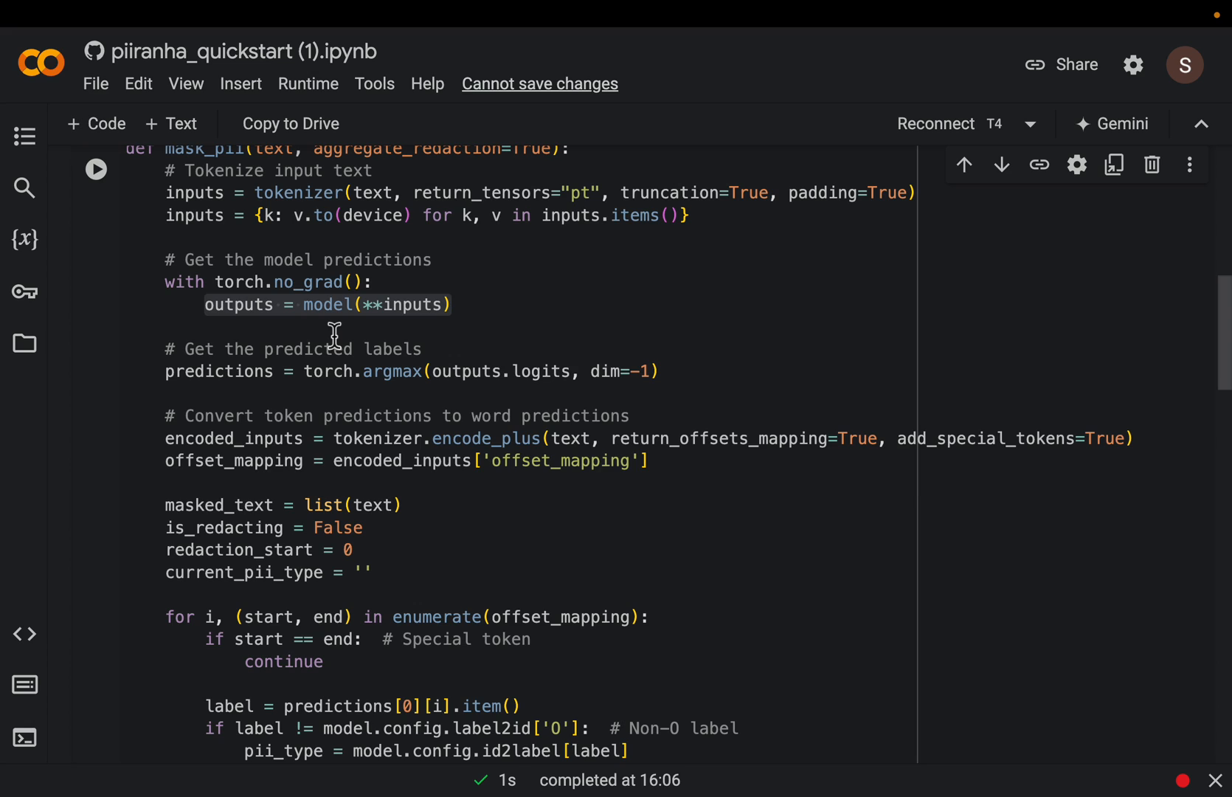
{"action": "mouse_move", "coordinate": [518, 314]}
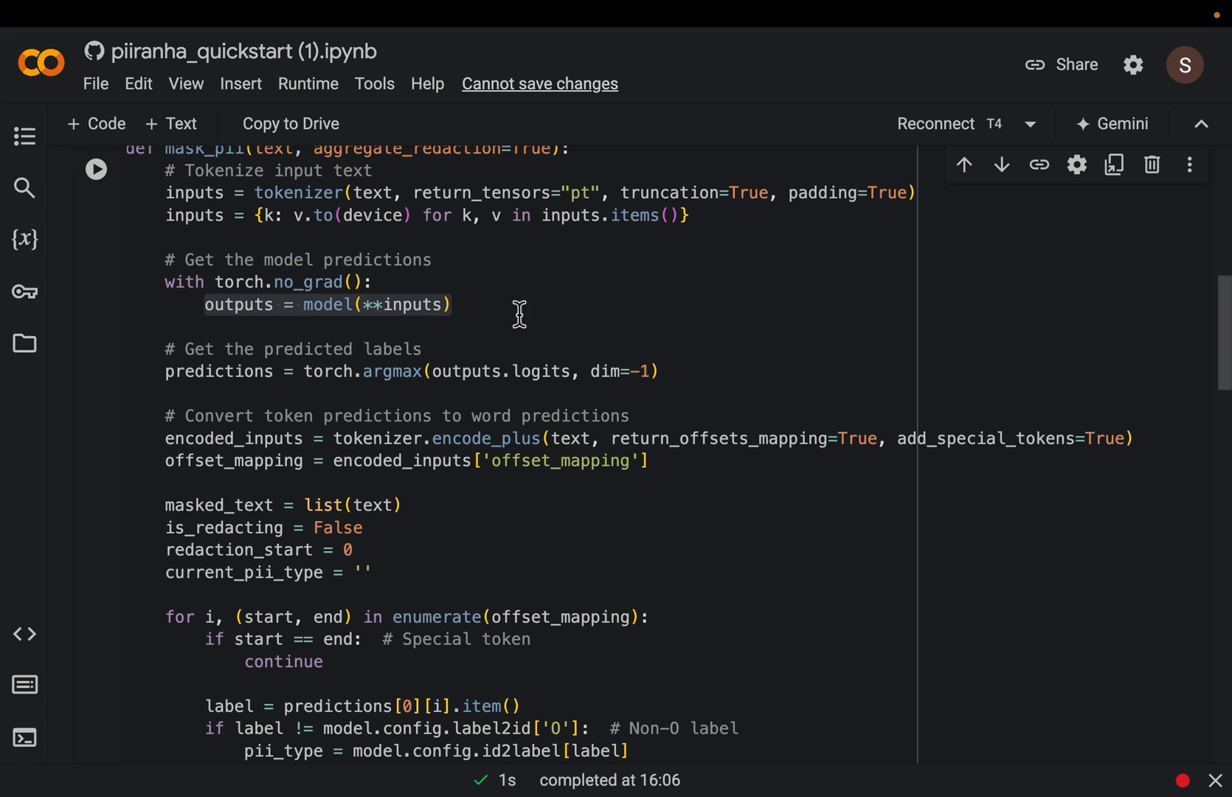
{"action": "mouse_move", "coordinate": [499, 322]}
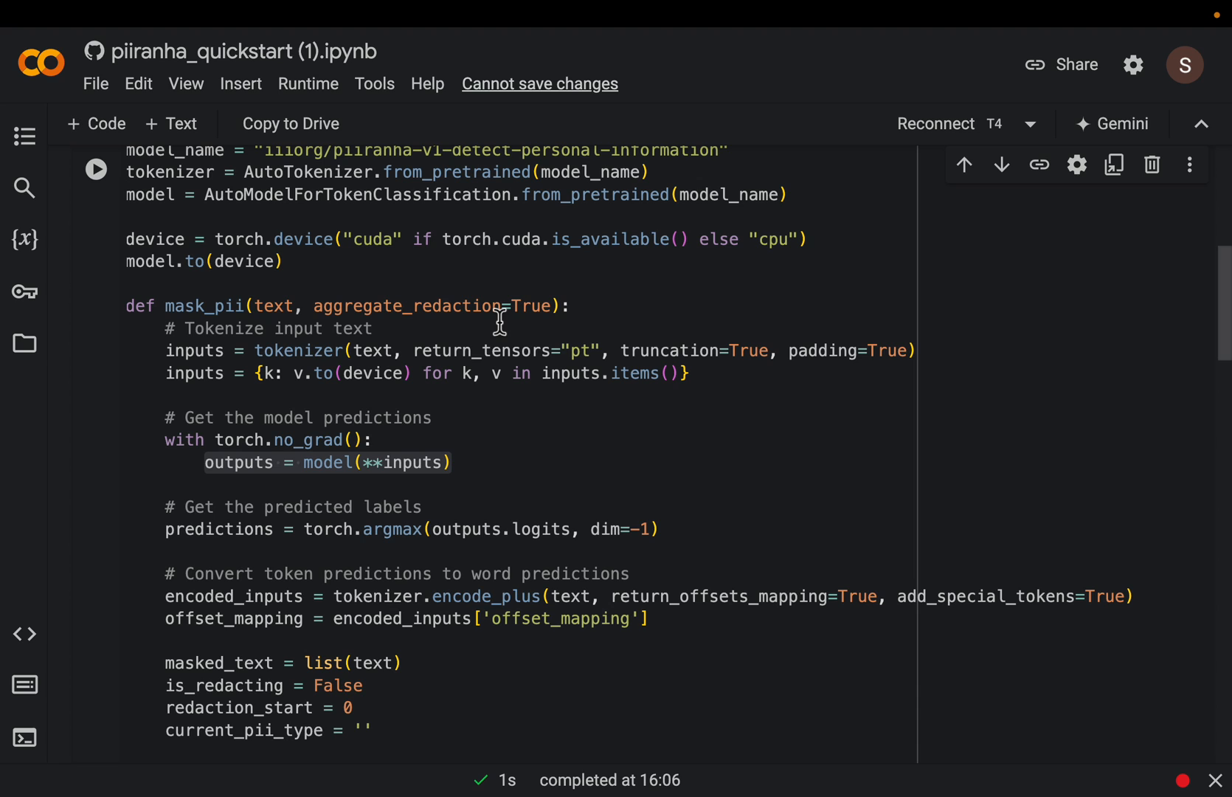
{"action": "scroll", "scroll_direction": "down", "scroll_amount": 3}
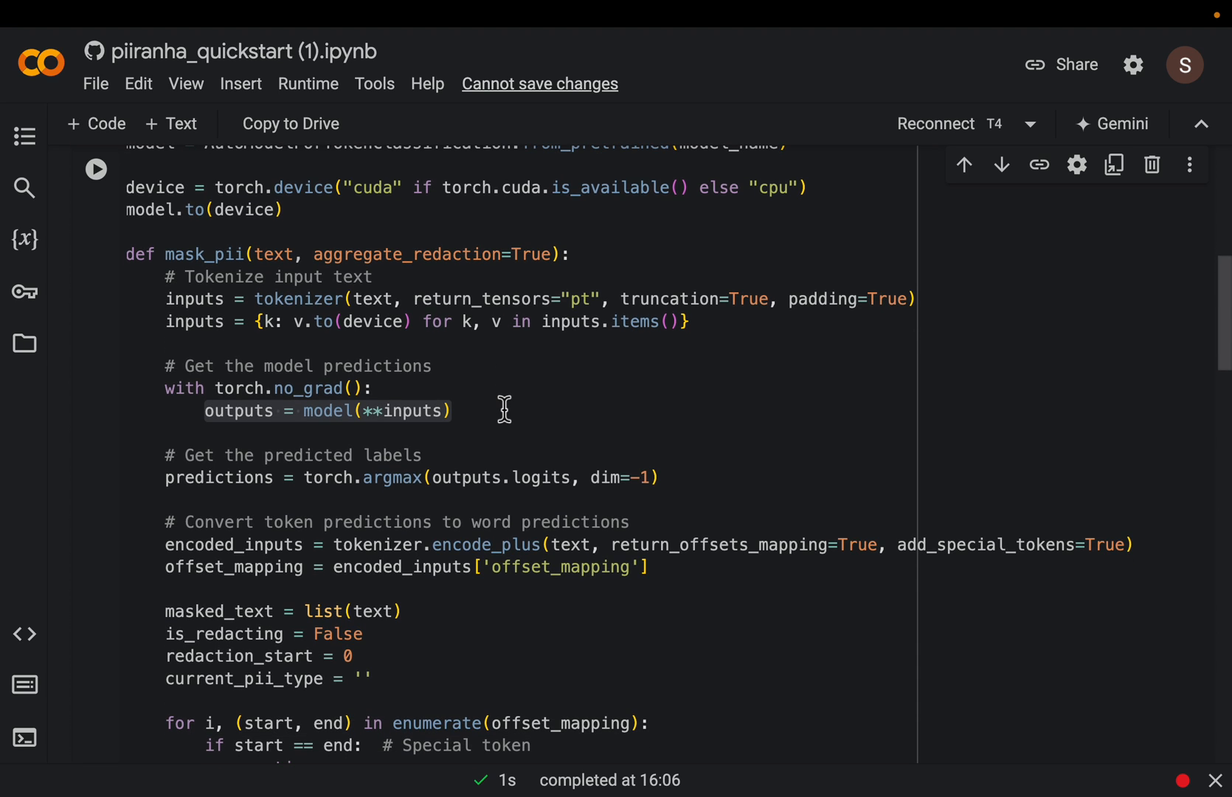
{"action": "scroll", "scroll_direction": "down", "scroll_amount": 3}
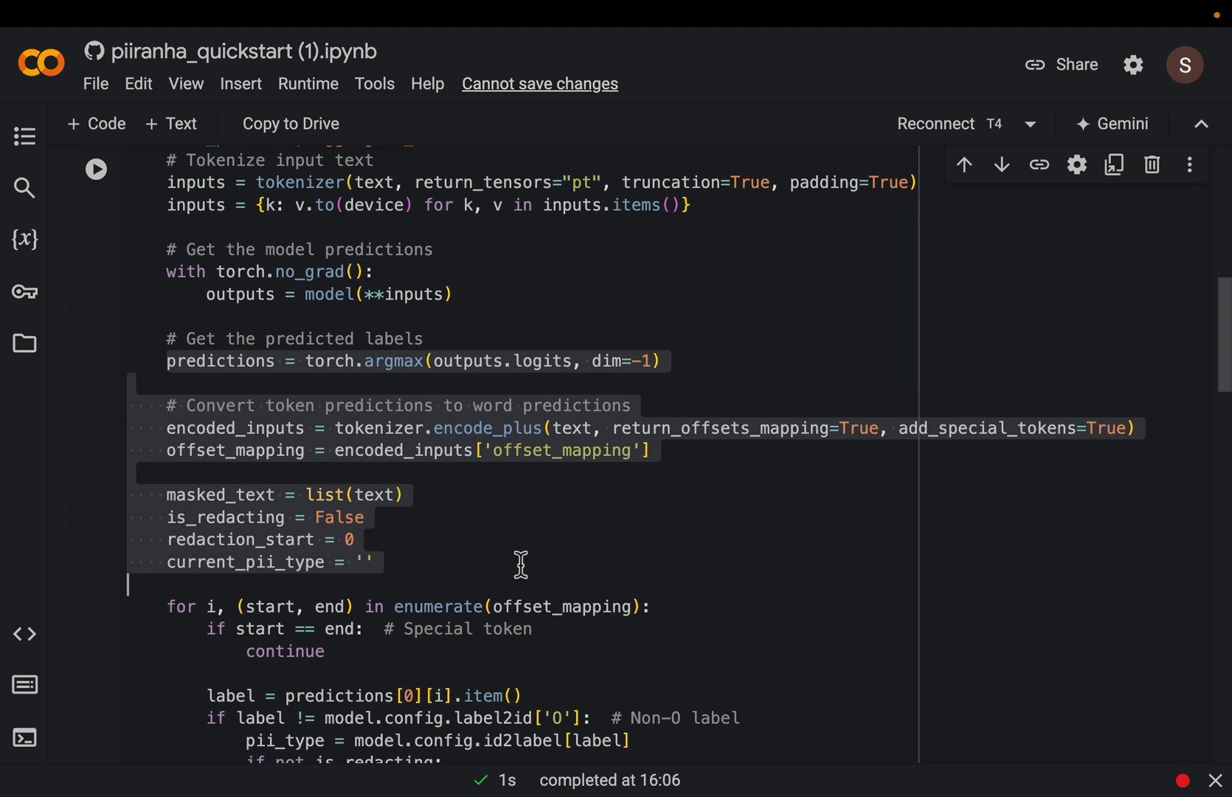
{"action": "scroll", "scroll_direction": "down", "scroll_amount": 3}
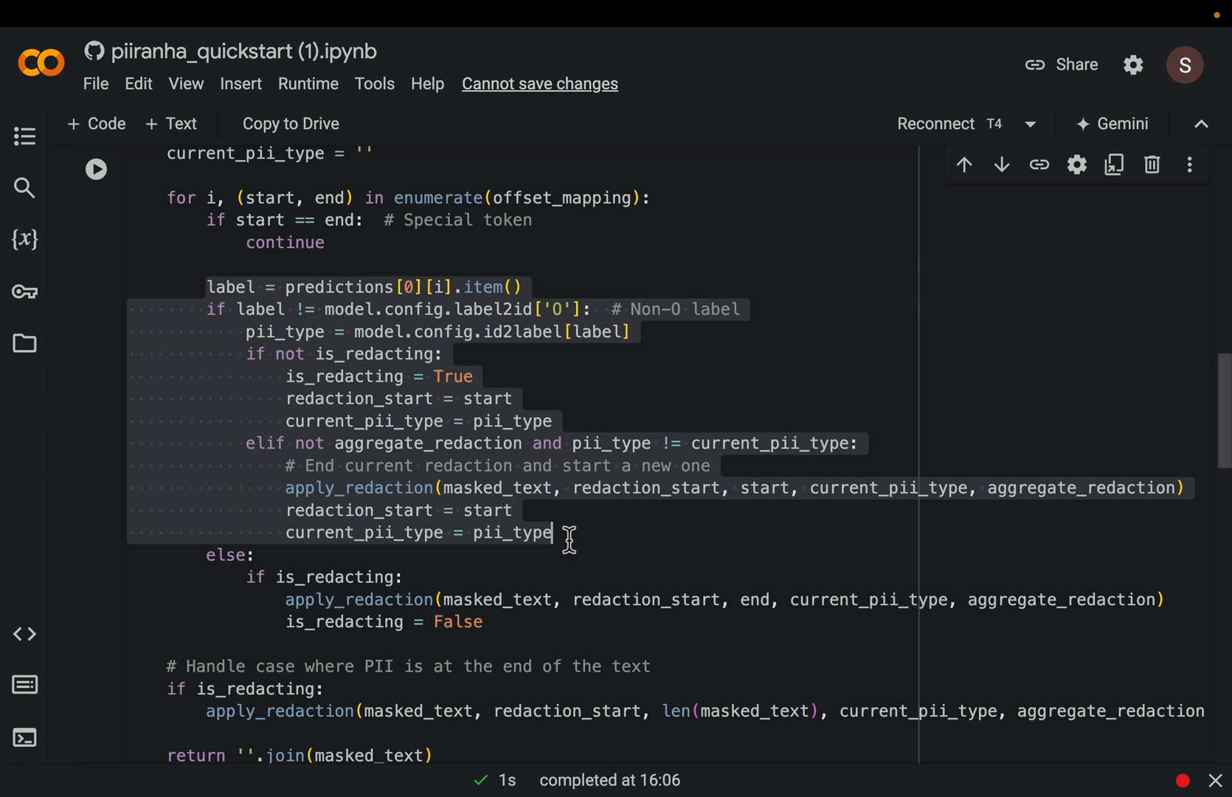
{"action": "mouse_move", "coordinate": [594, 540]}
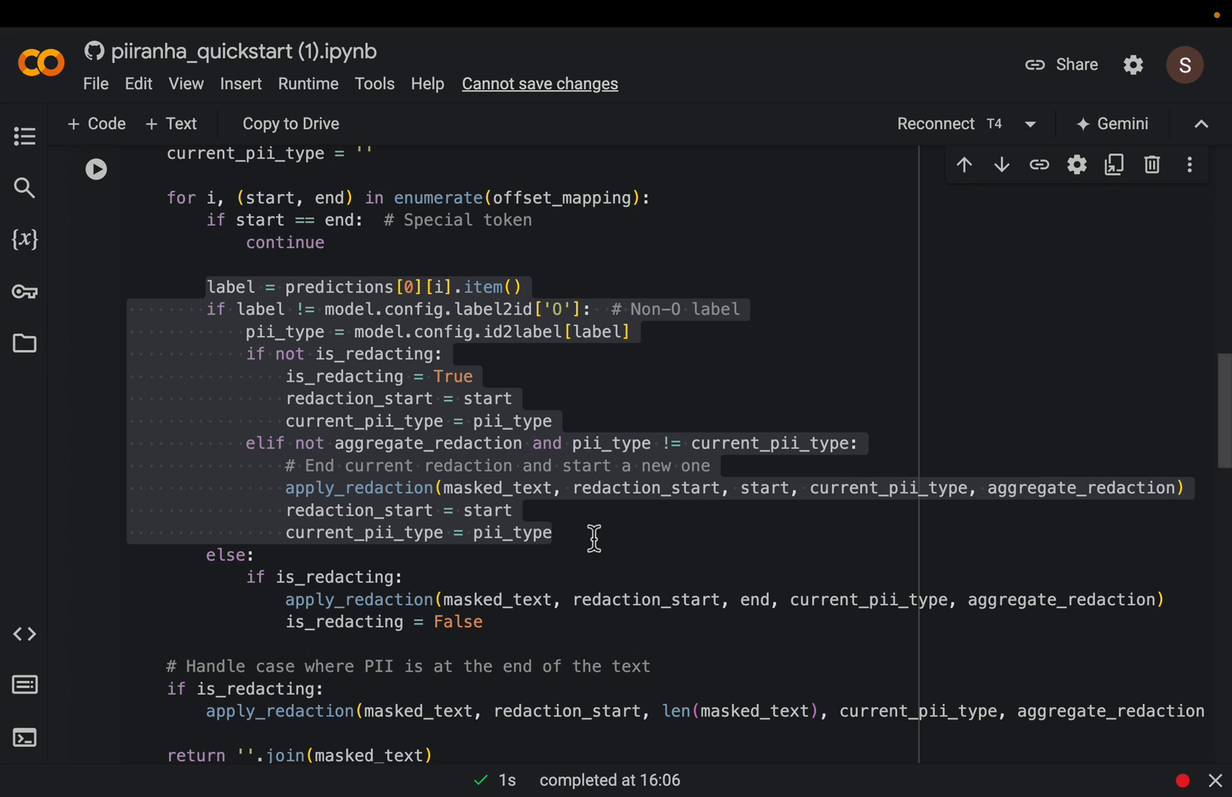
{"action": "left_click", "coordinate": [552, 533]}
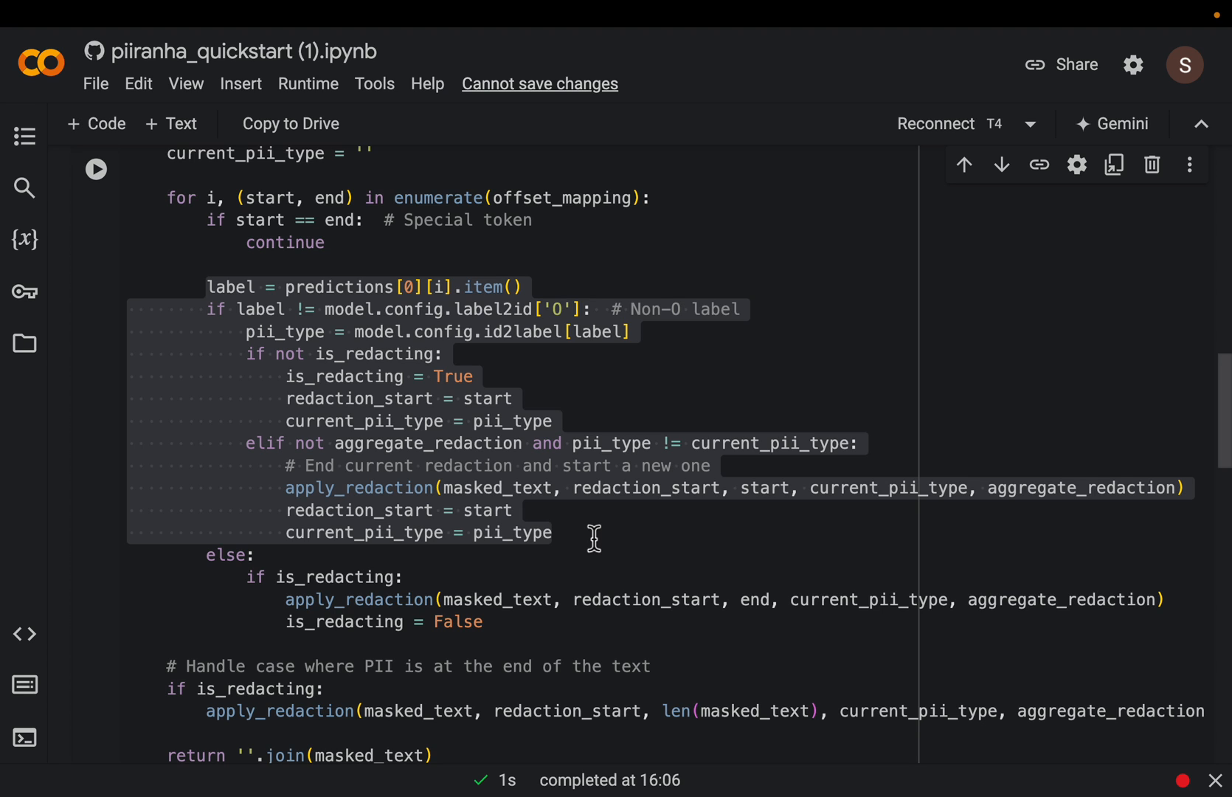
{"action": "scroll", "scroll_direction": "down", "scroll_amount": 3}
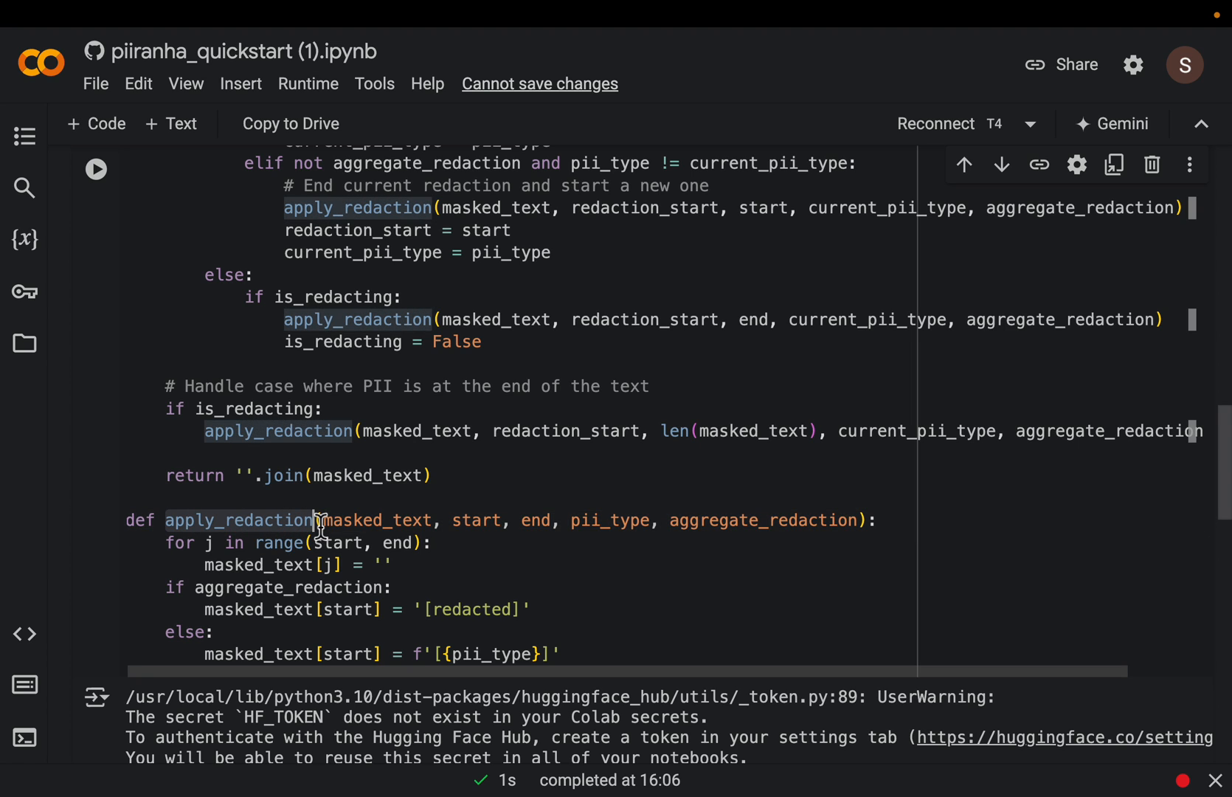
{"action": "scroll", "scroll_direction": "down", "scroll_amount": 3}
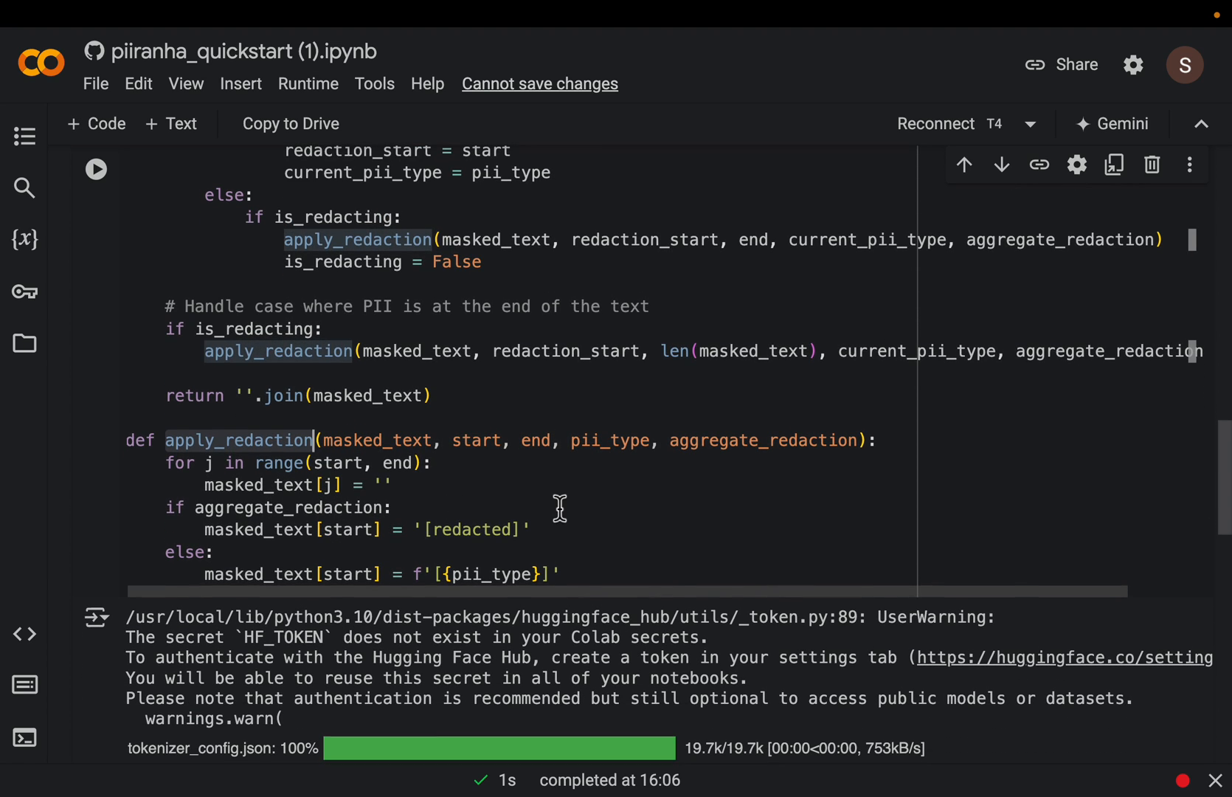
{"action": "scroll", "scroll_direction": "down", "scroll_amount": 3}
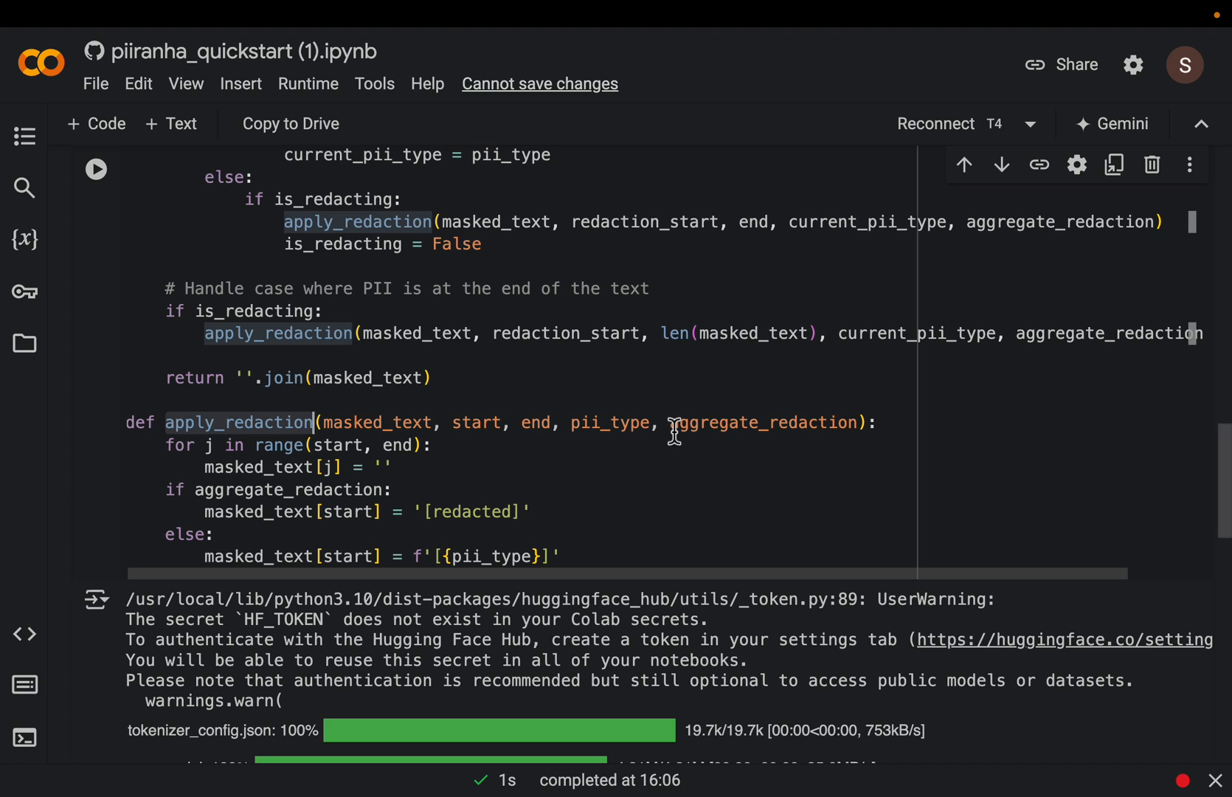
{"action": "scroll", "scroll_direction": "down", "scroll_amount": 3}
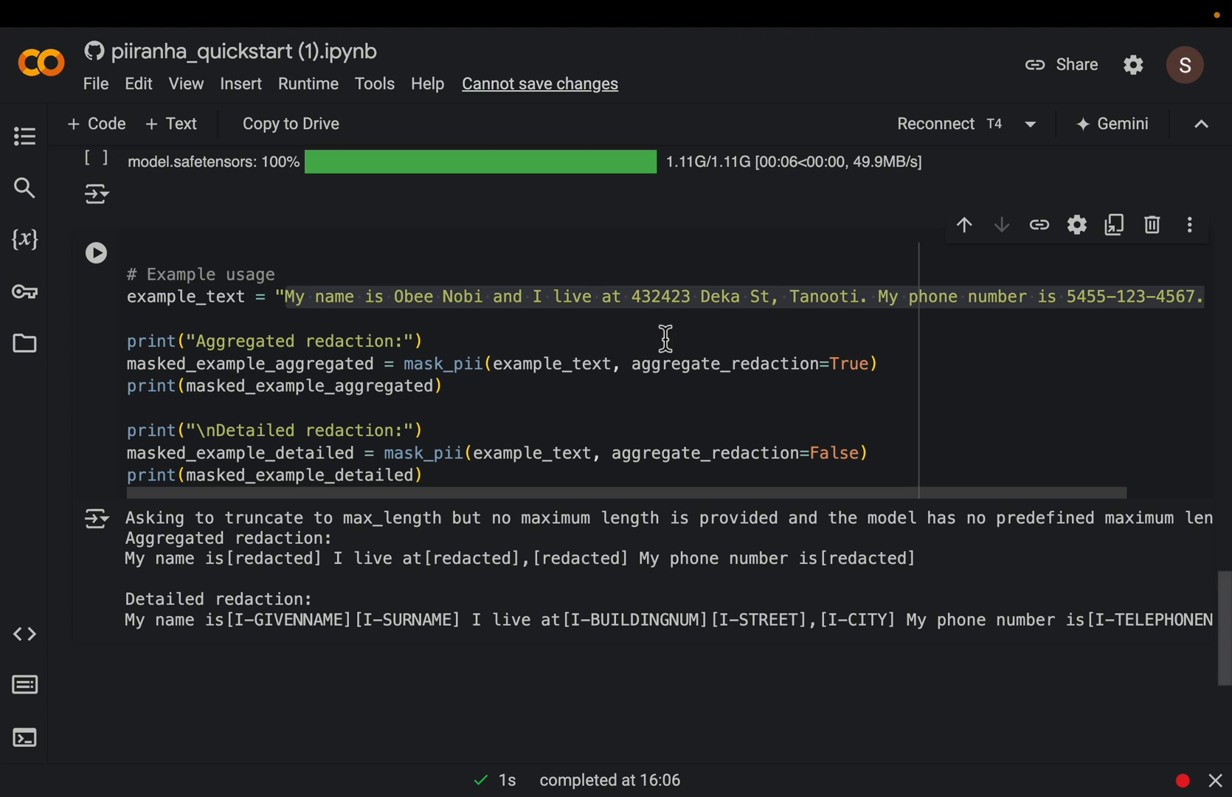
{"action": "mouse_move", "coordinate": [574, 330]}
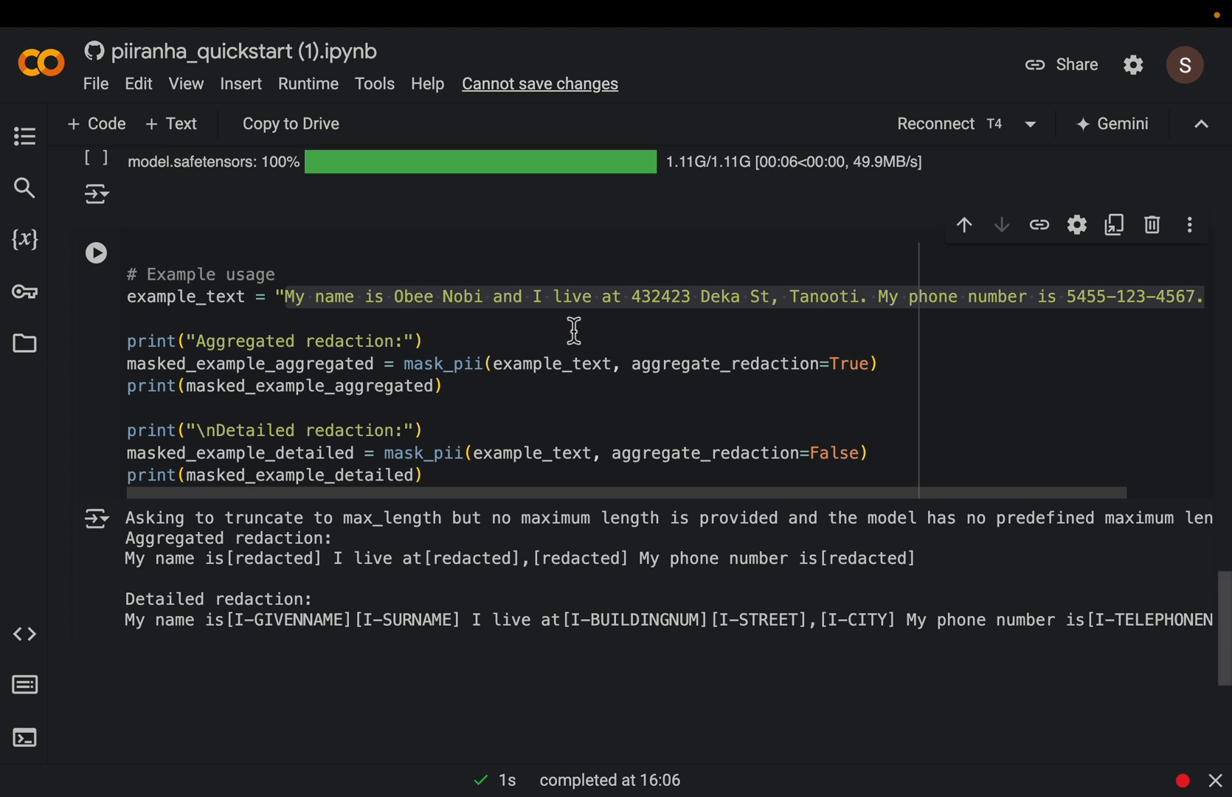
{"action": "mouse_move", "coordinate": [260, 368]}
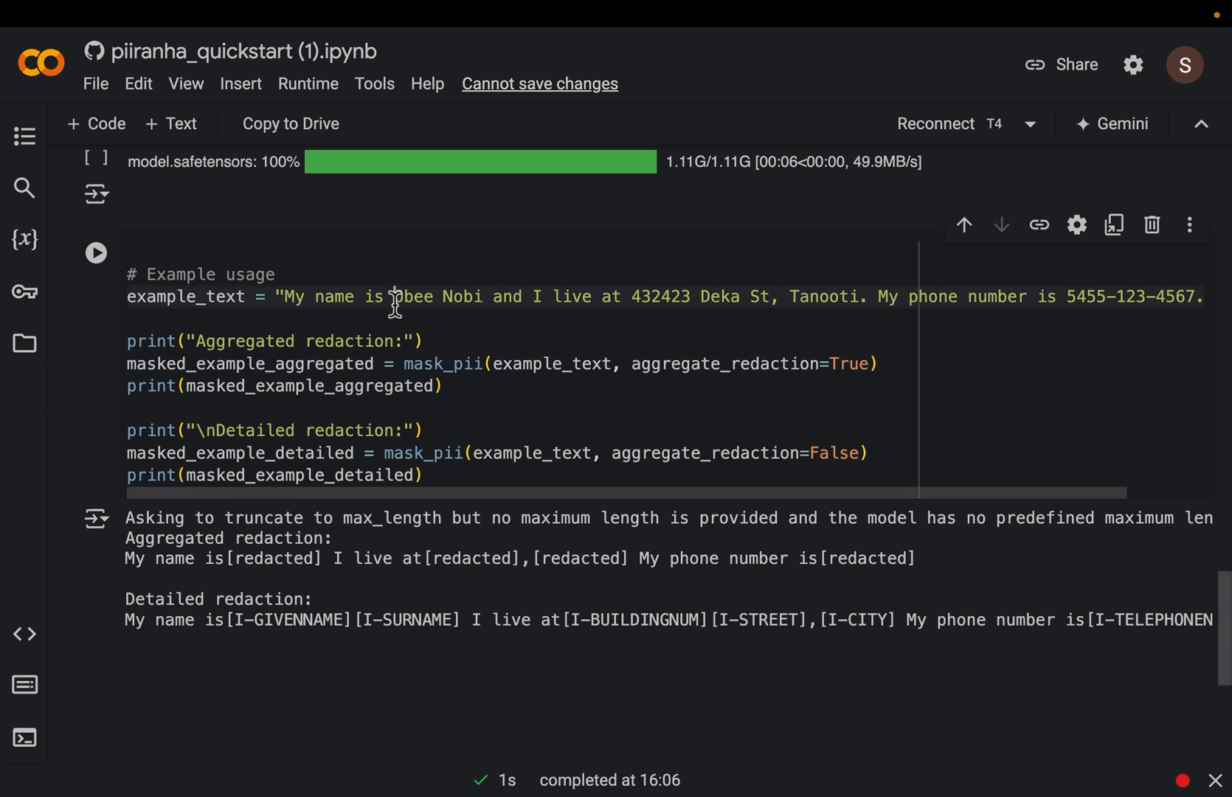
{"action": "left_click_drag", "start_coordinate": [632, 297], "coordinate": [791, 297]}
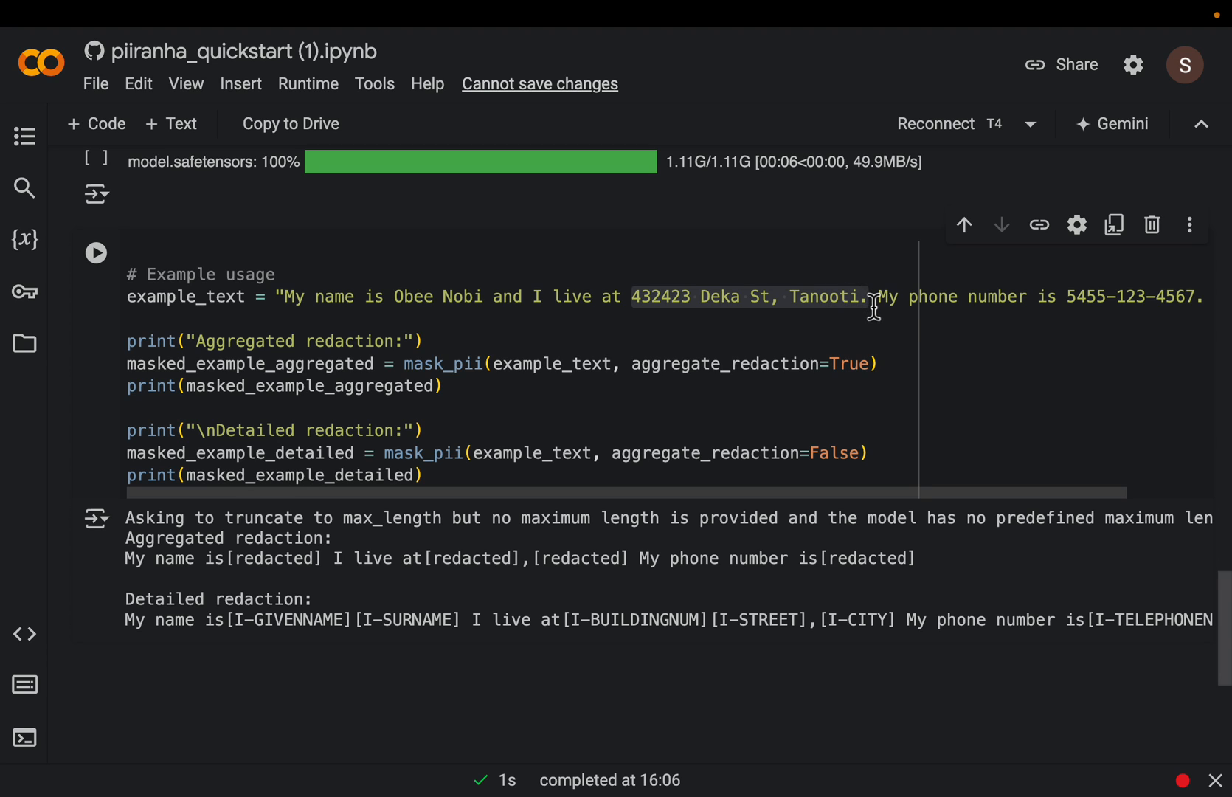
{"action": "scroll", "scroll_direction": "right", "scroll_amount": 3}
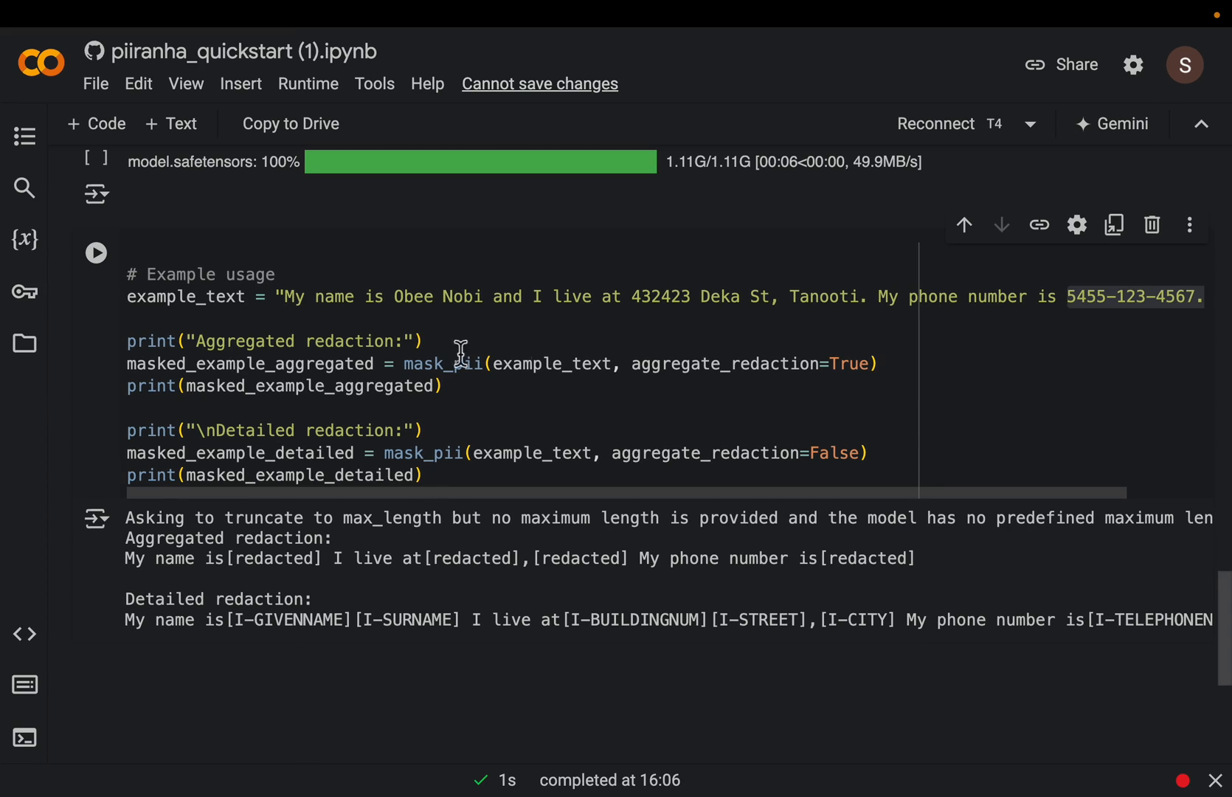
{"action": "mouse_move", "coordinate": [764, 370]}
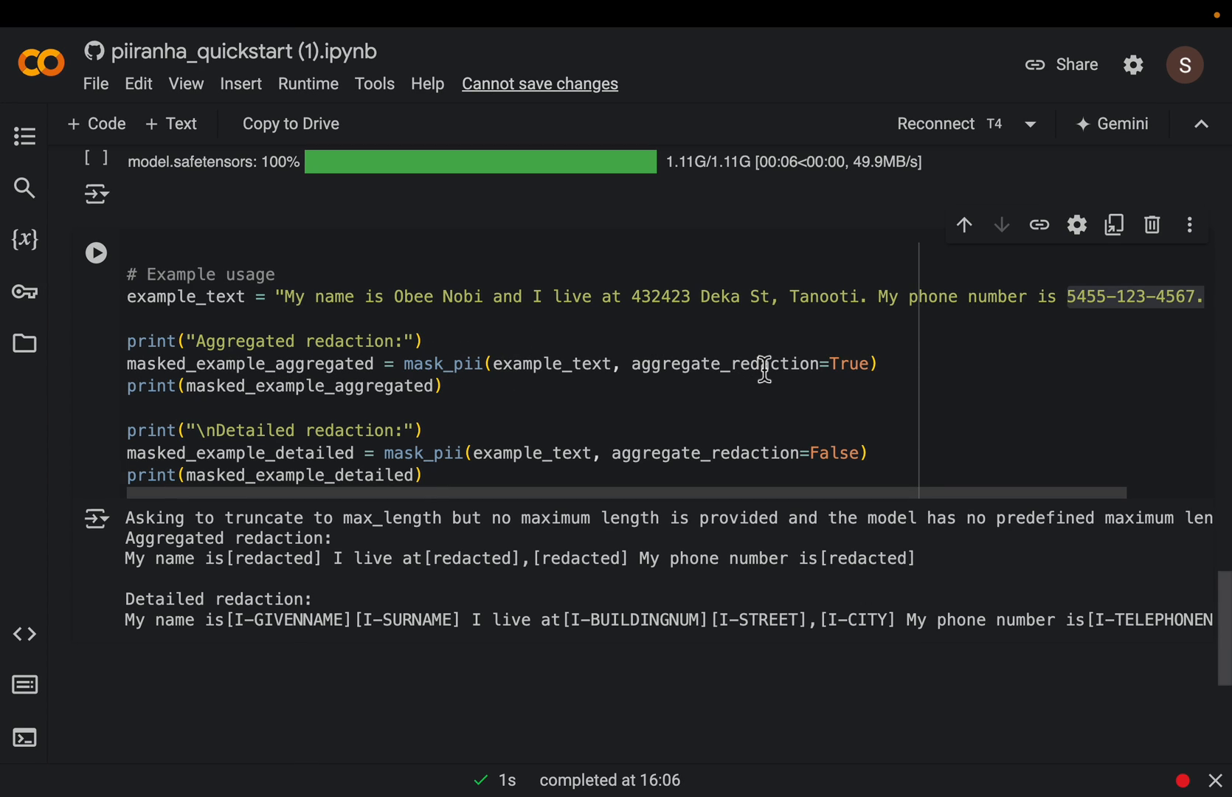
{"action": "mouse_move", "coordinate": [791, 371]}
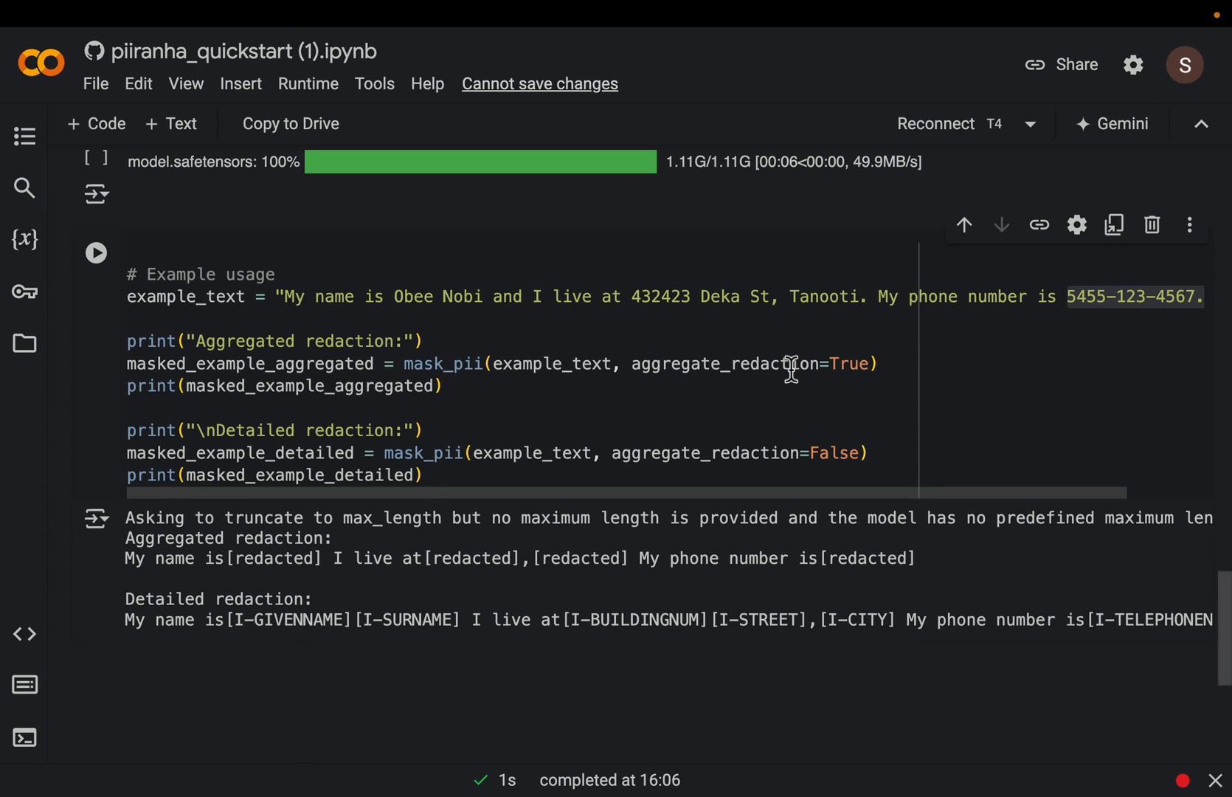
{"action": "scroll", "scroll_direction": "down", "scroll_amount": 3}
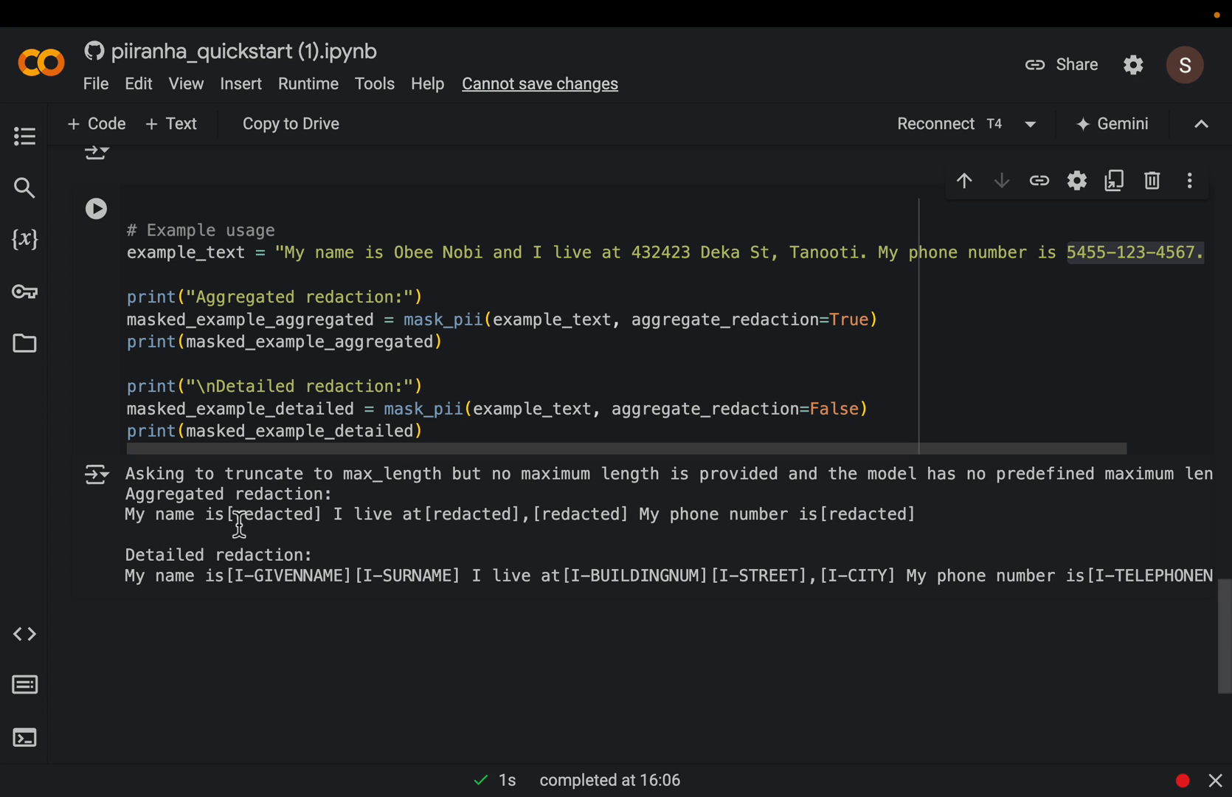
{"action": "mouse_move", "coordinate": [425, 527]}
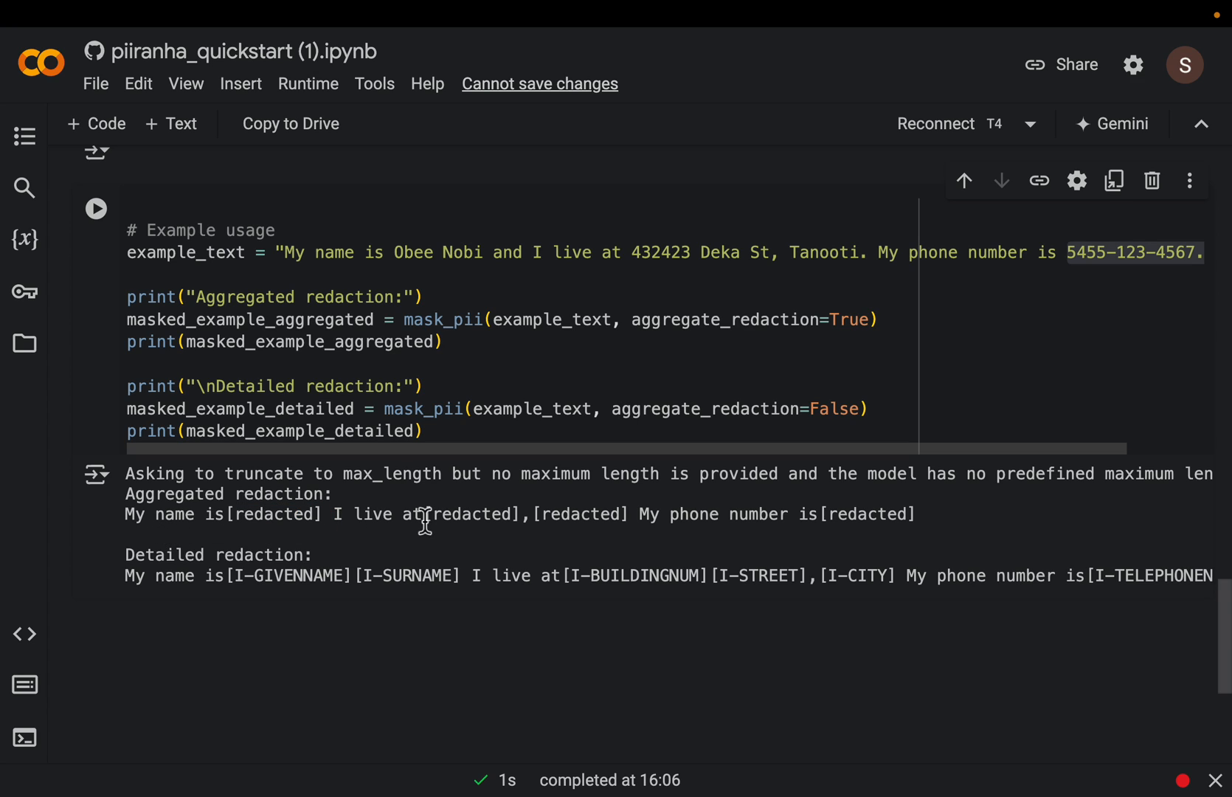
{"action": "double_click", "coordinate": [581, 513]}
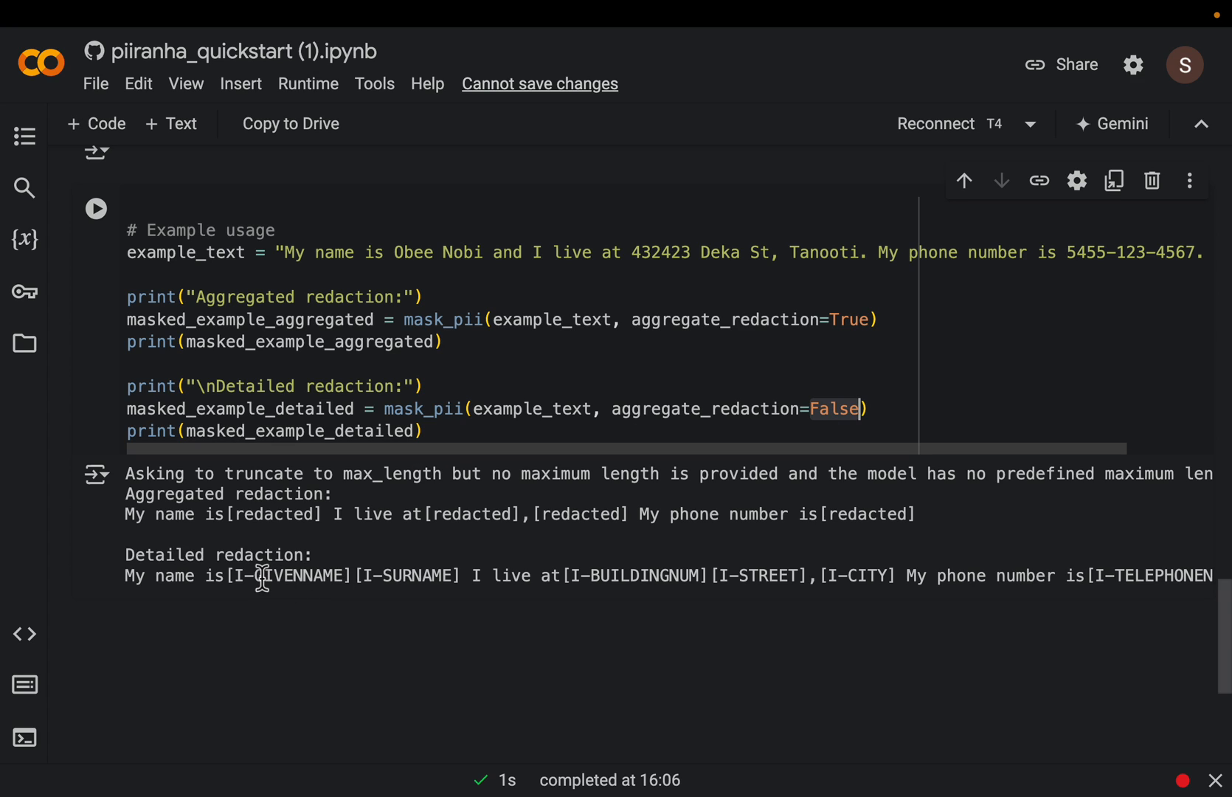
{"action": "double_click", "coordinate": [289, 575]}
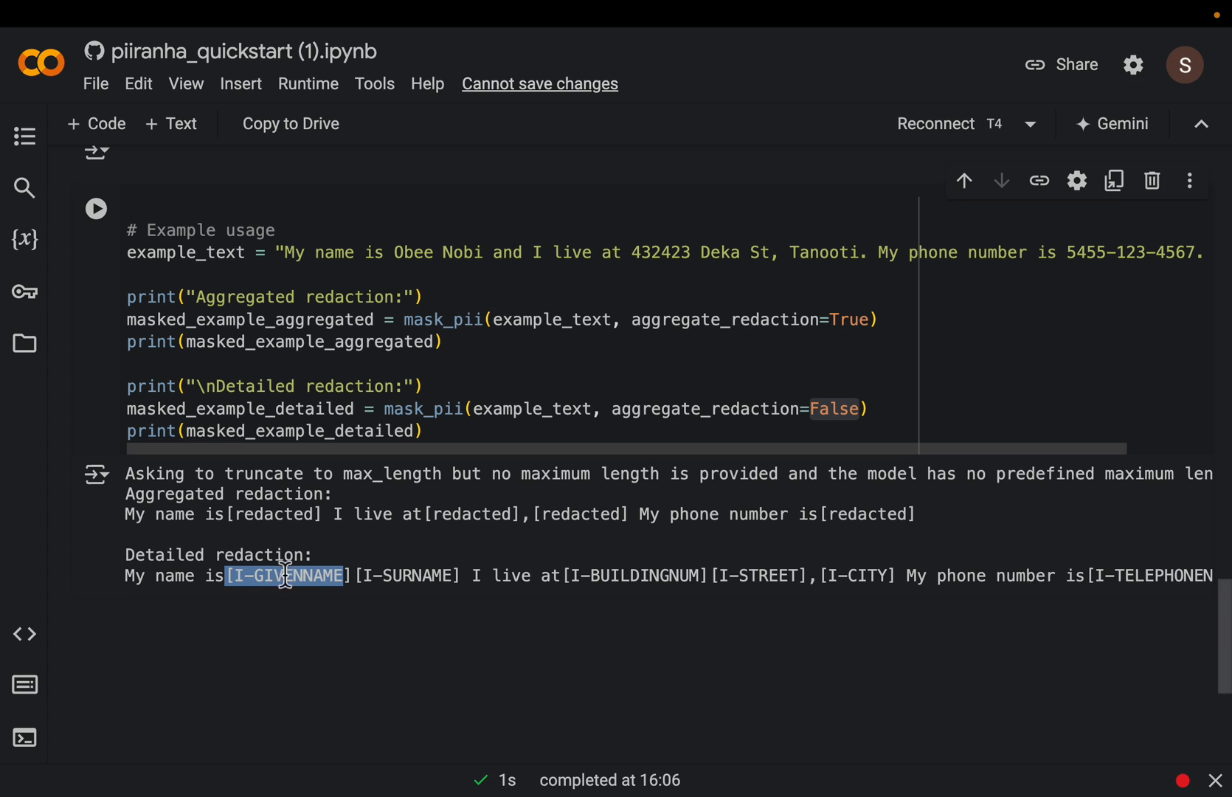
{"action": "mouse_move", "coordinate": [308, 578]}
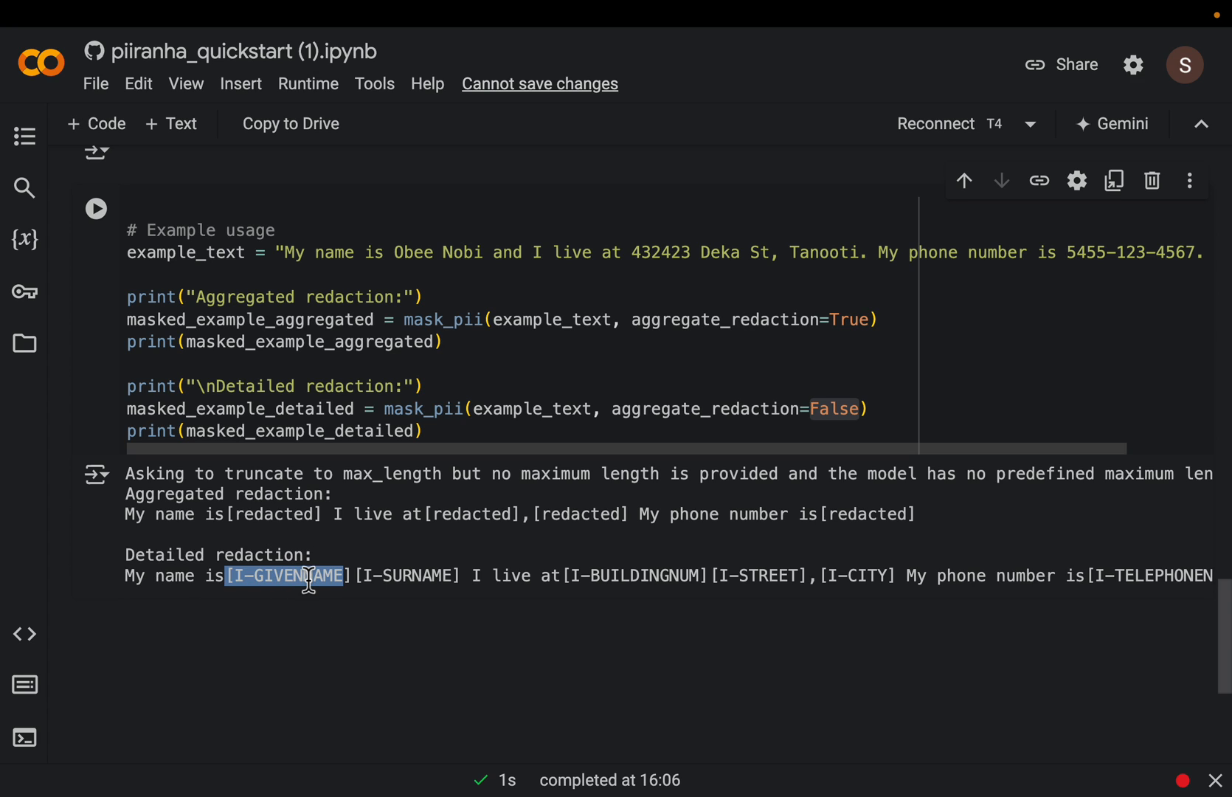
{"action": "mouse_move", "coordinate": [407, 602]}
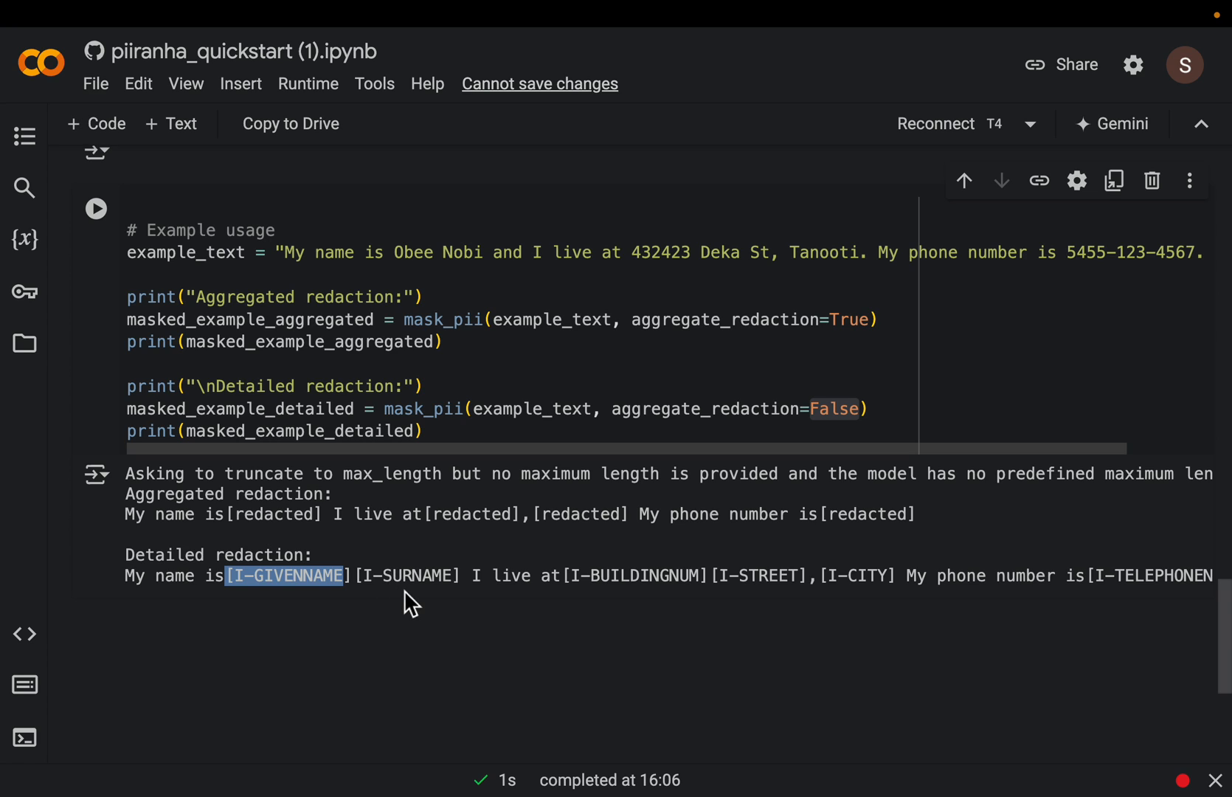
{"action": "mouse_move", "coordinate": [646, 602]}
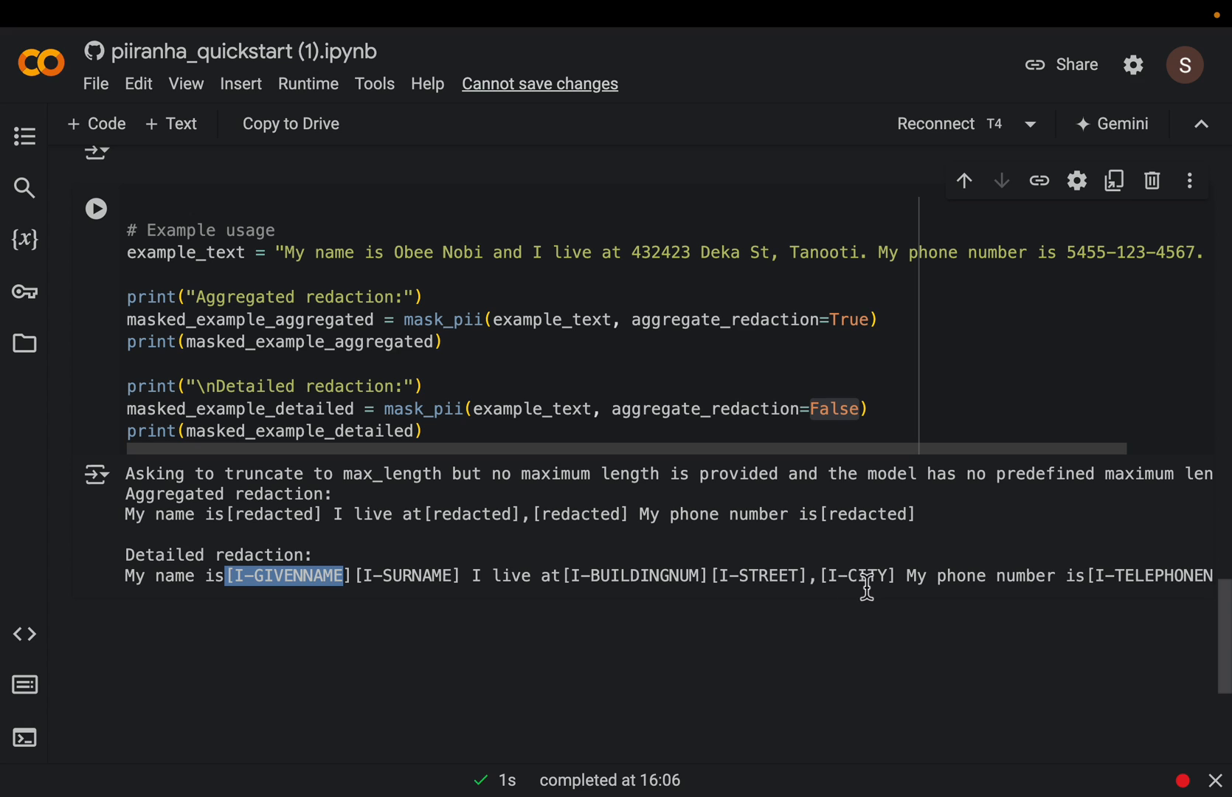
{"action": "scroll", "scroll_direction": "right", "scroll_amount": 3}
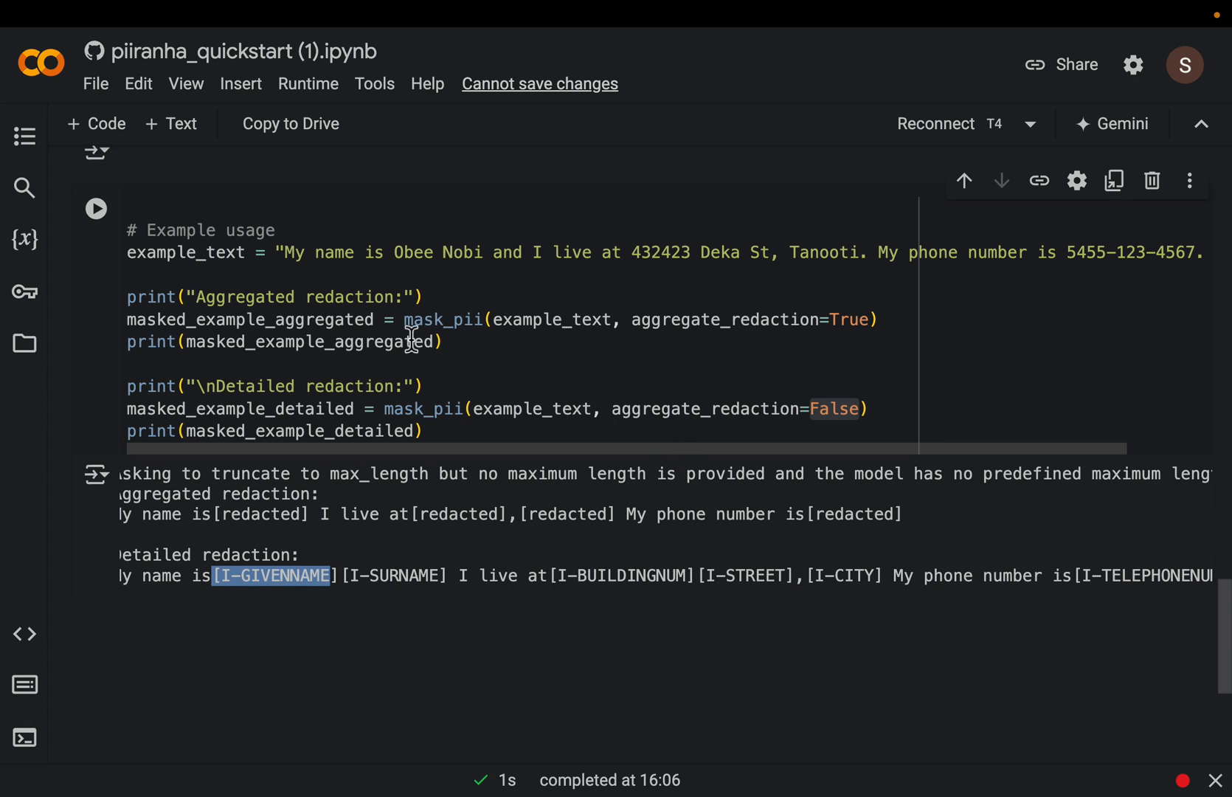
{"action": "mouse_move", "coordinate": [677, 467]}
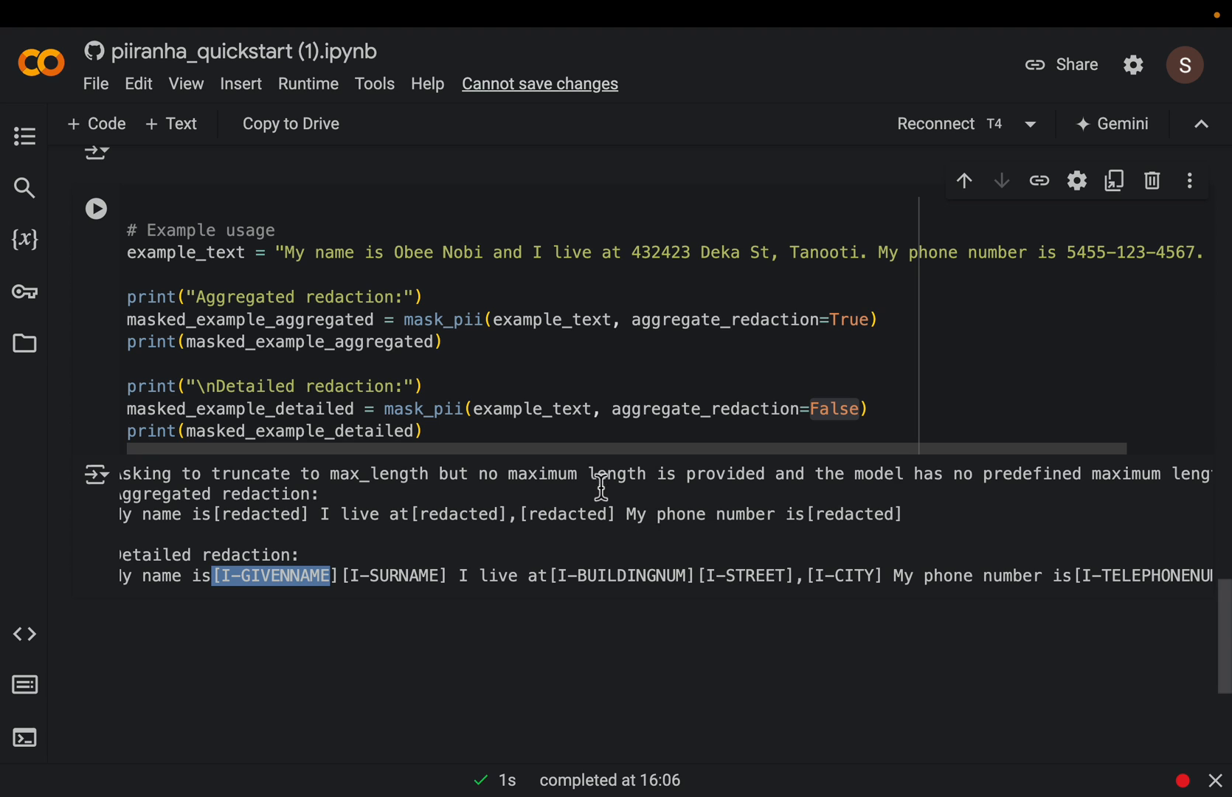
{"action": "mouse_move", "coordinate": [599, 479]}
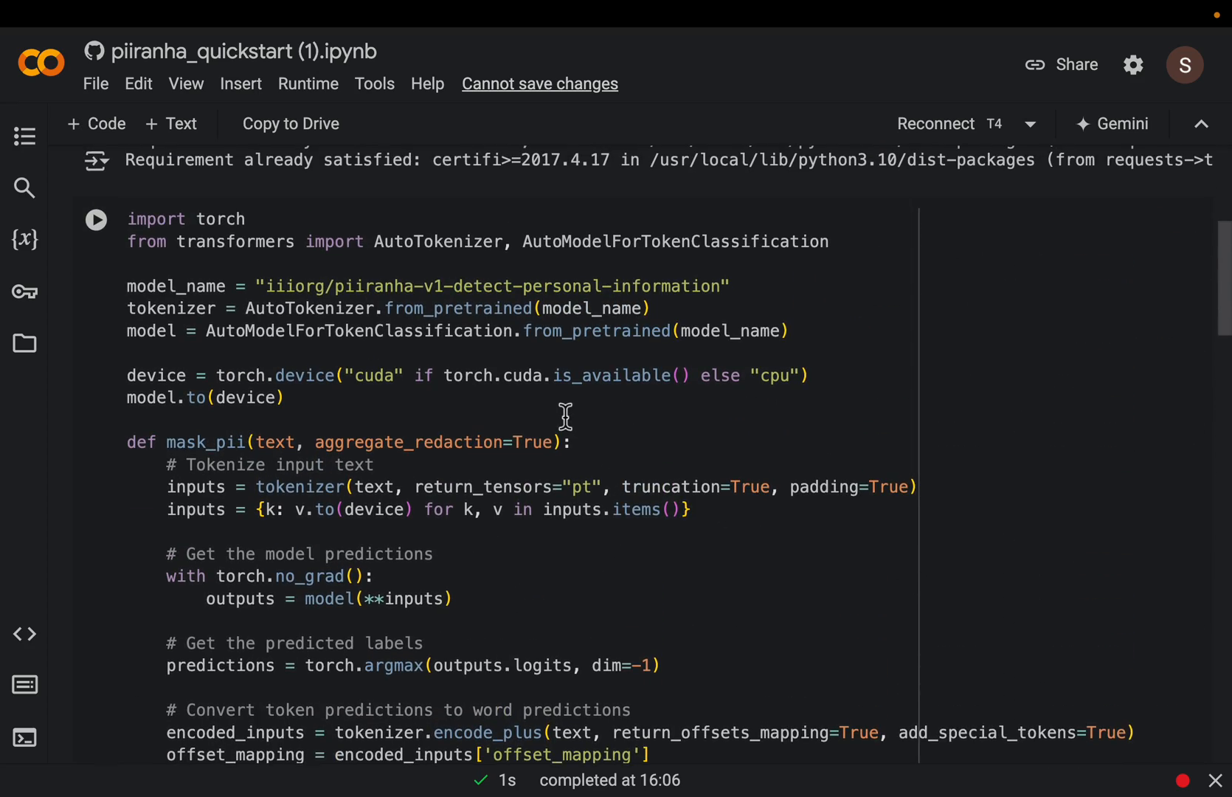
{"action": "scroll", "scroll_direction": "down", "scroll_amount": 3}
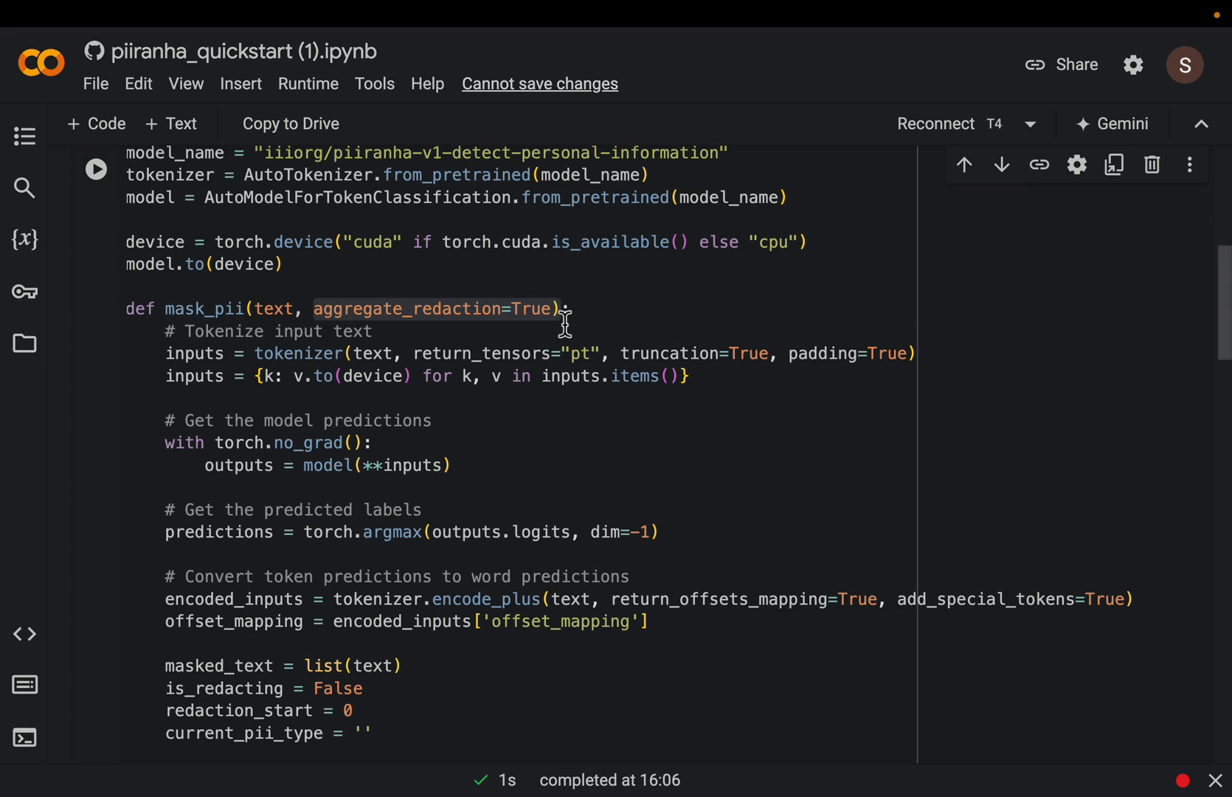
{"action": "mouse_move", "coordinate": [586, 438]}
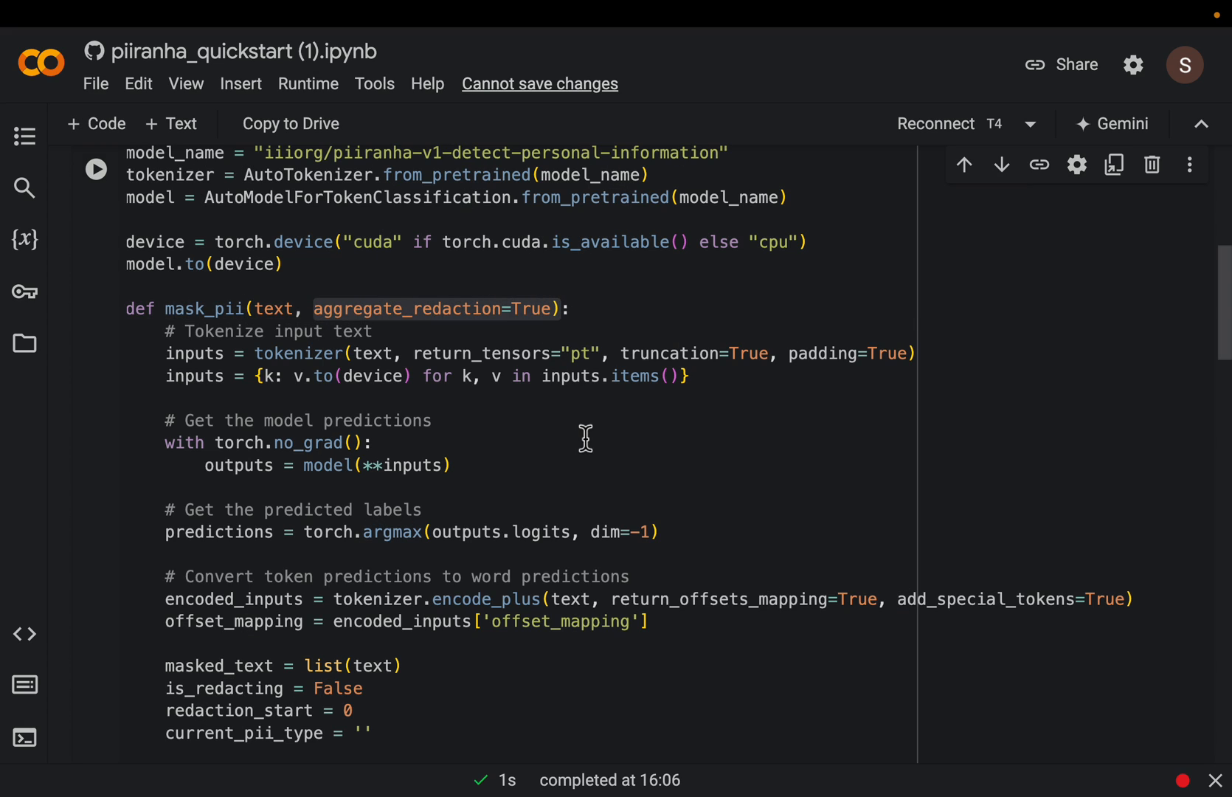
{"action": "mouse_move", "coordinate": [658, 531]}
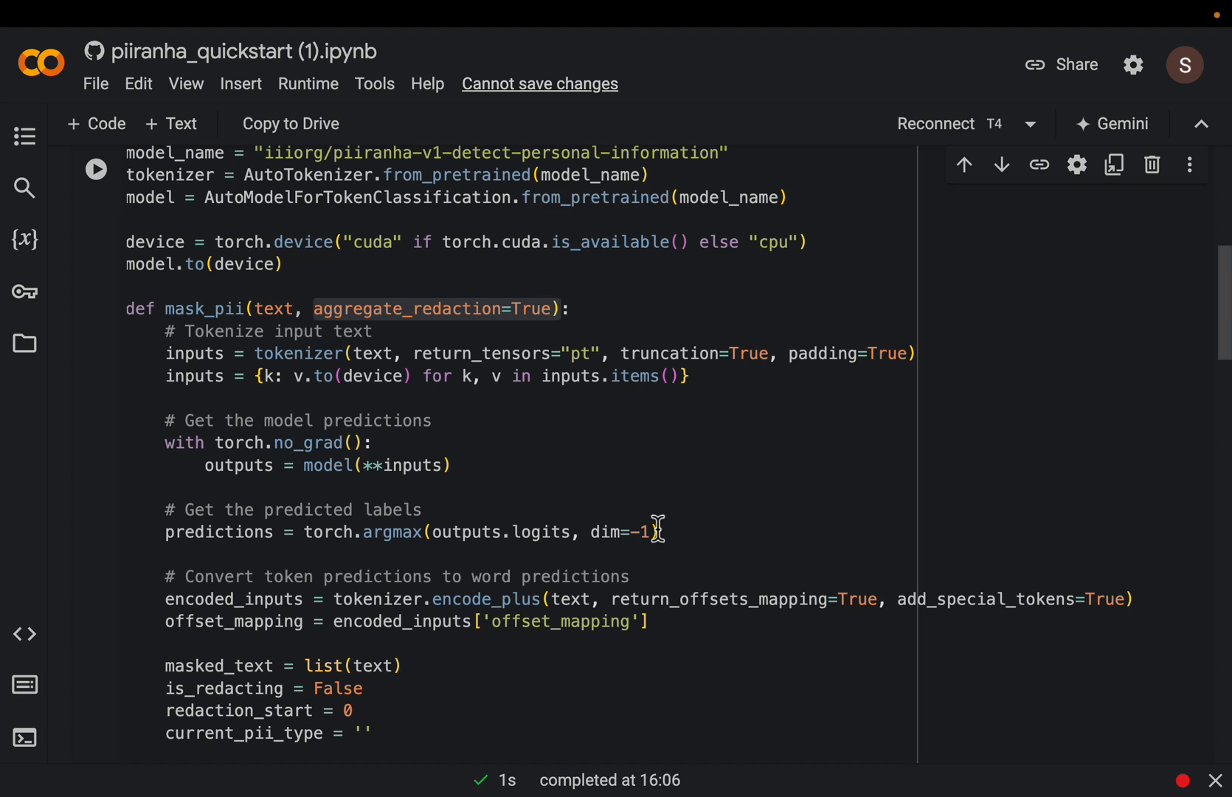